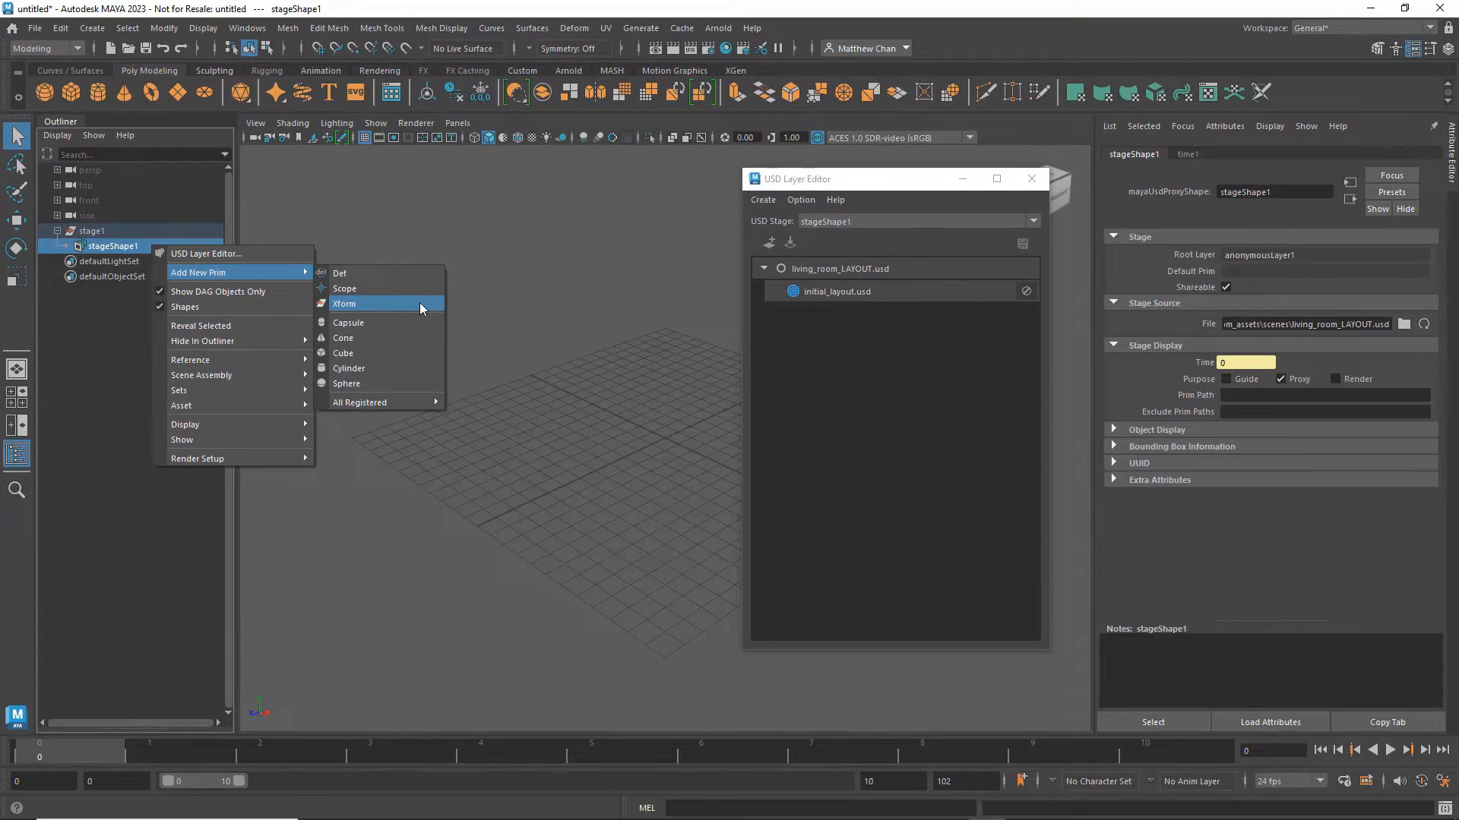
- Create an Xform prim under stageShape1 and reference chair.usd into it
left_click(345, 304)
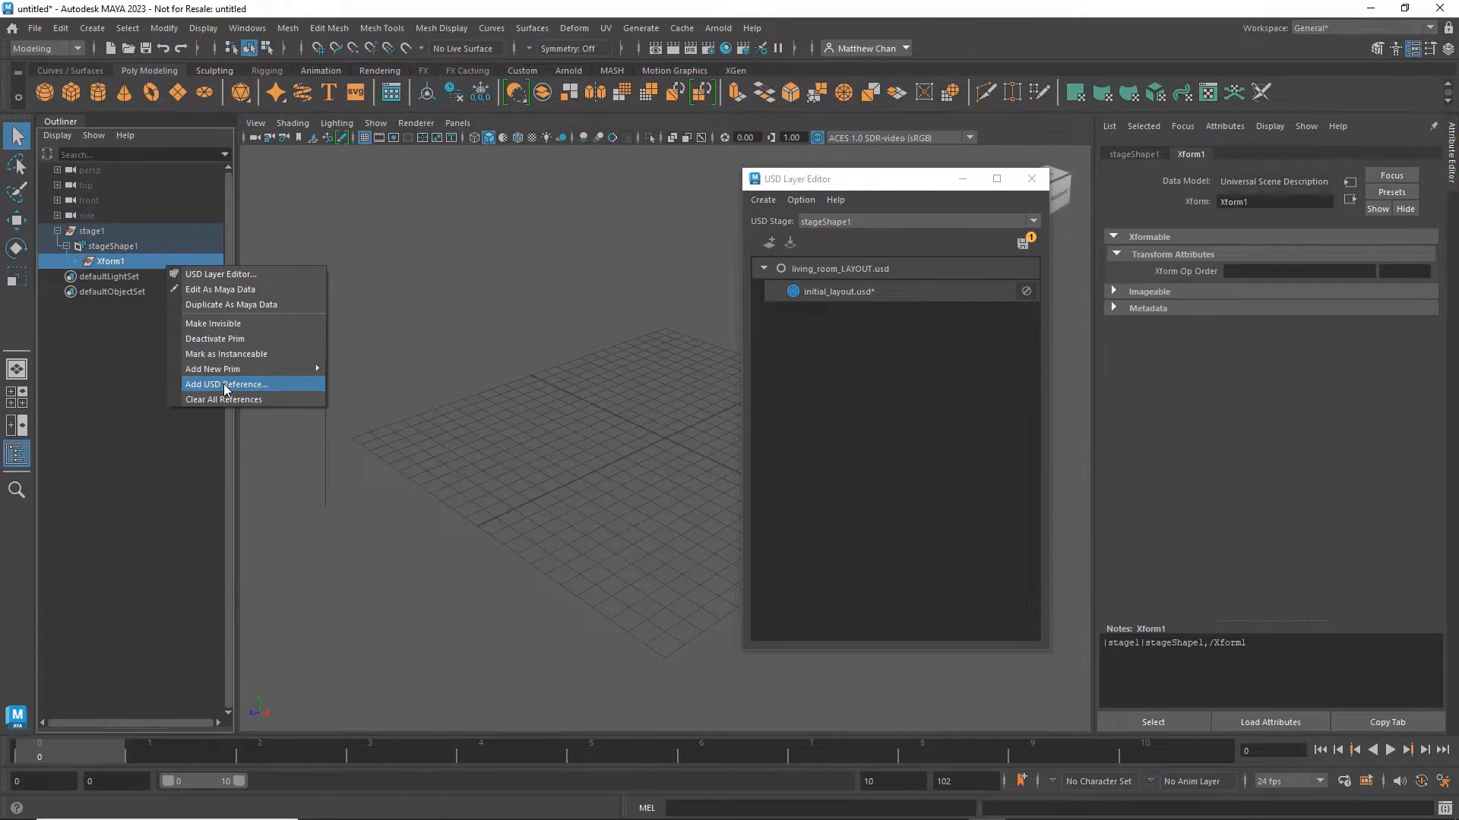
left_click(224, 384)
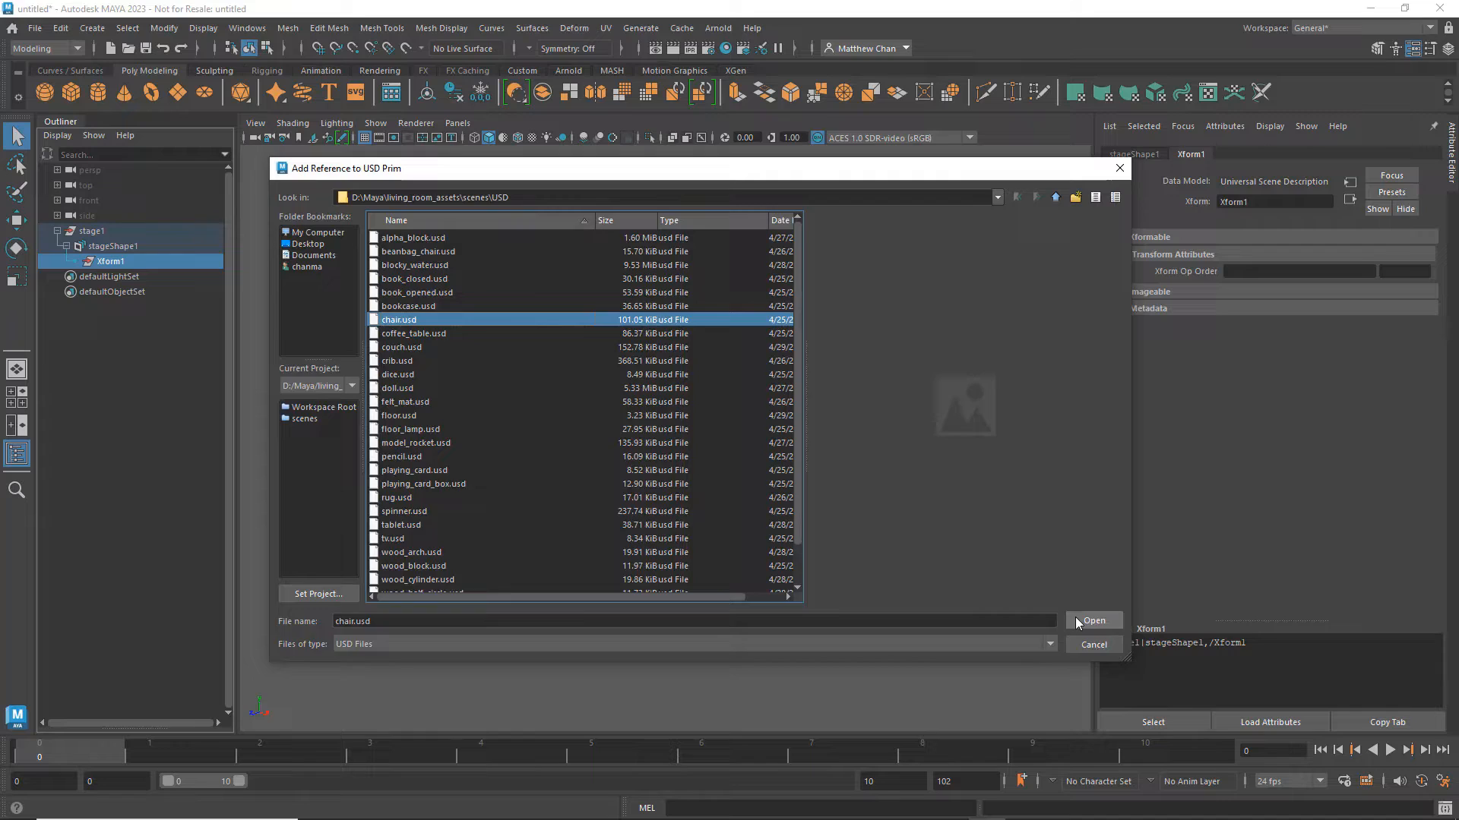
left_click(1093, 619)
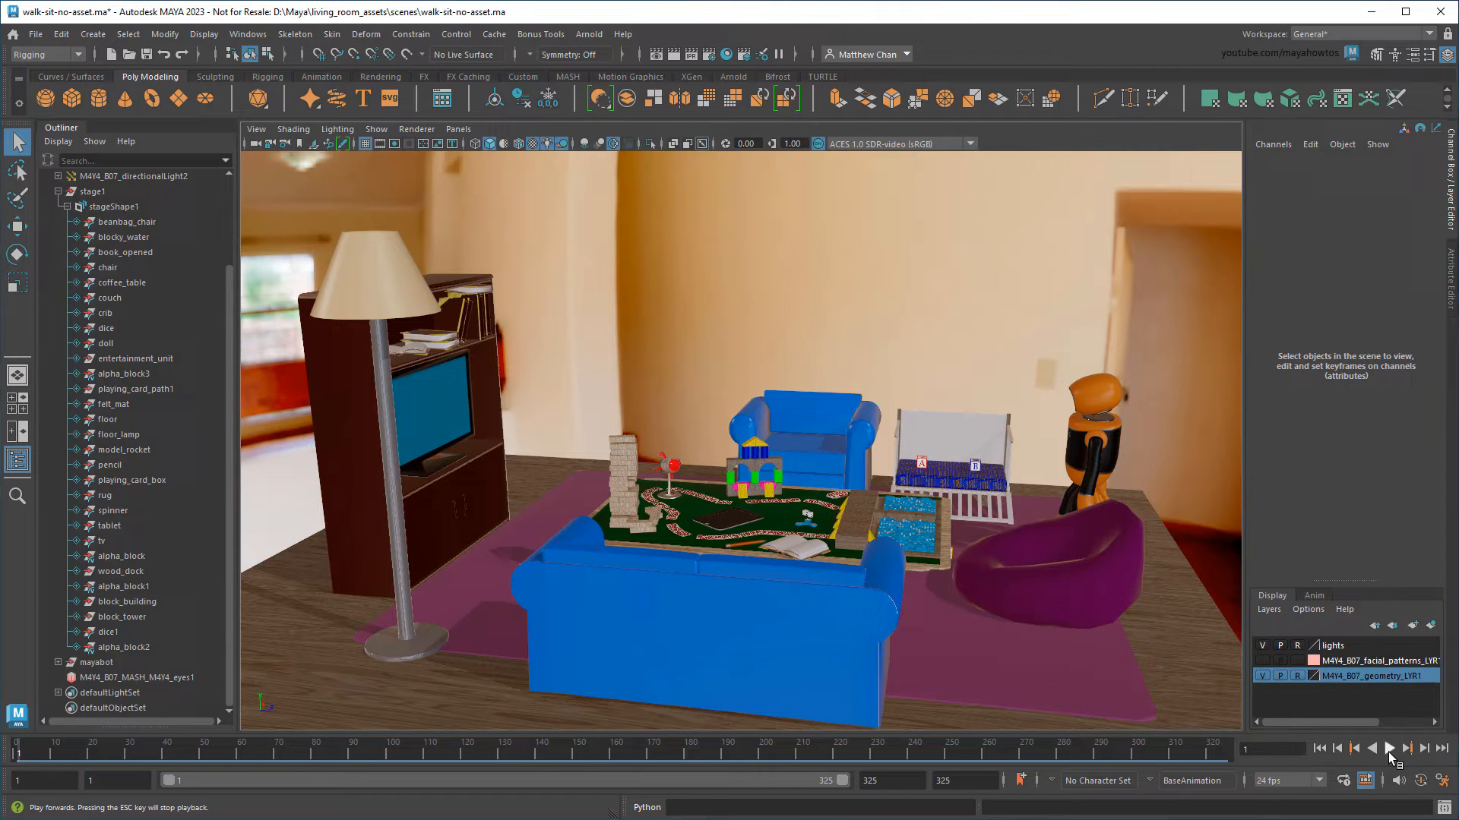
- Play the robot's walk-and-sit animation on the time slider, then select mayabot in the Outliner
left_click(1388, 747)
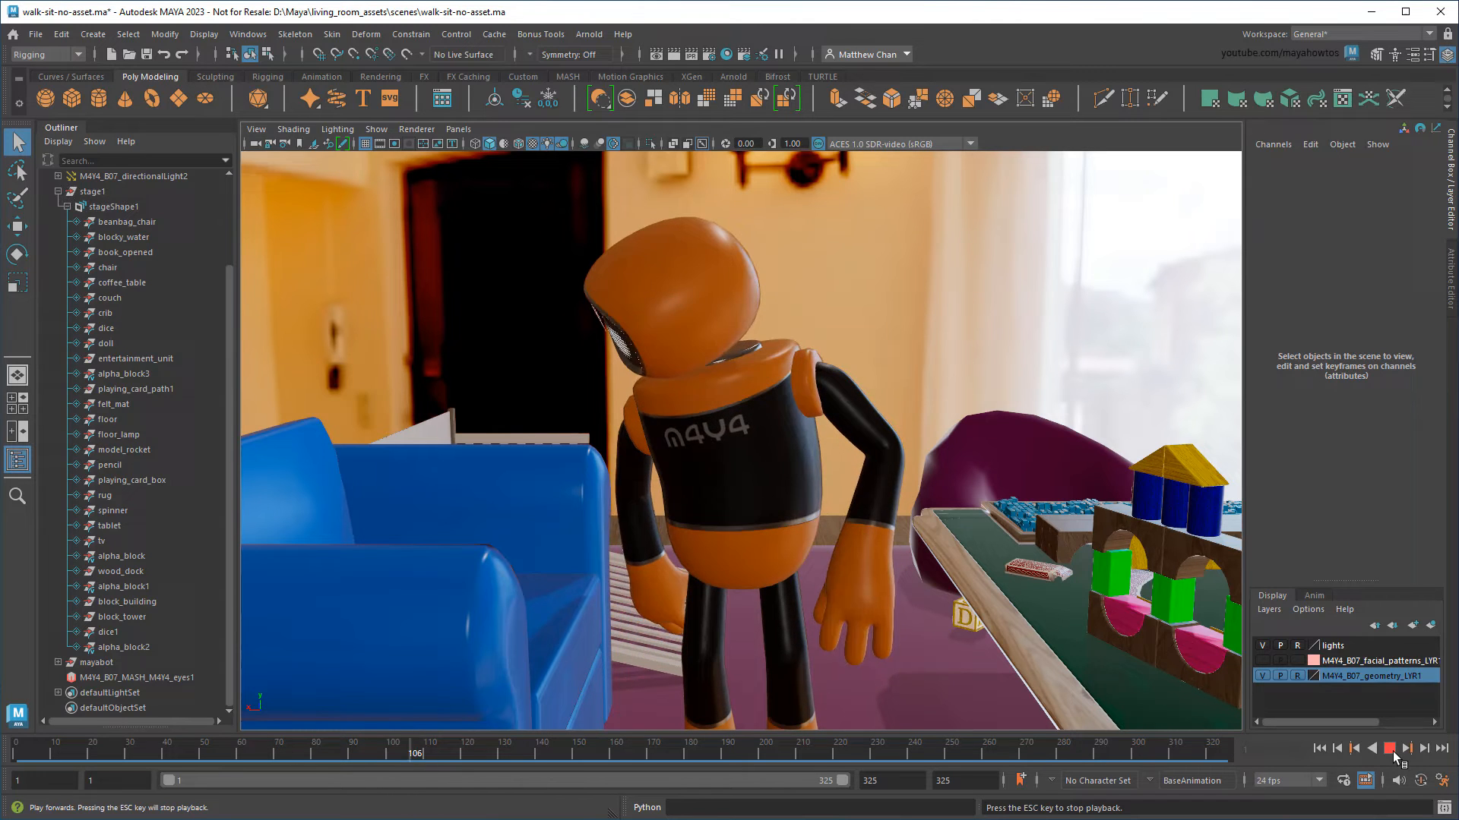
left_click(1390, 748)
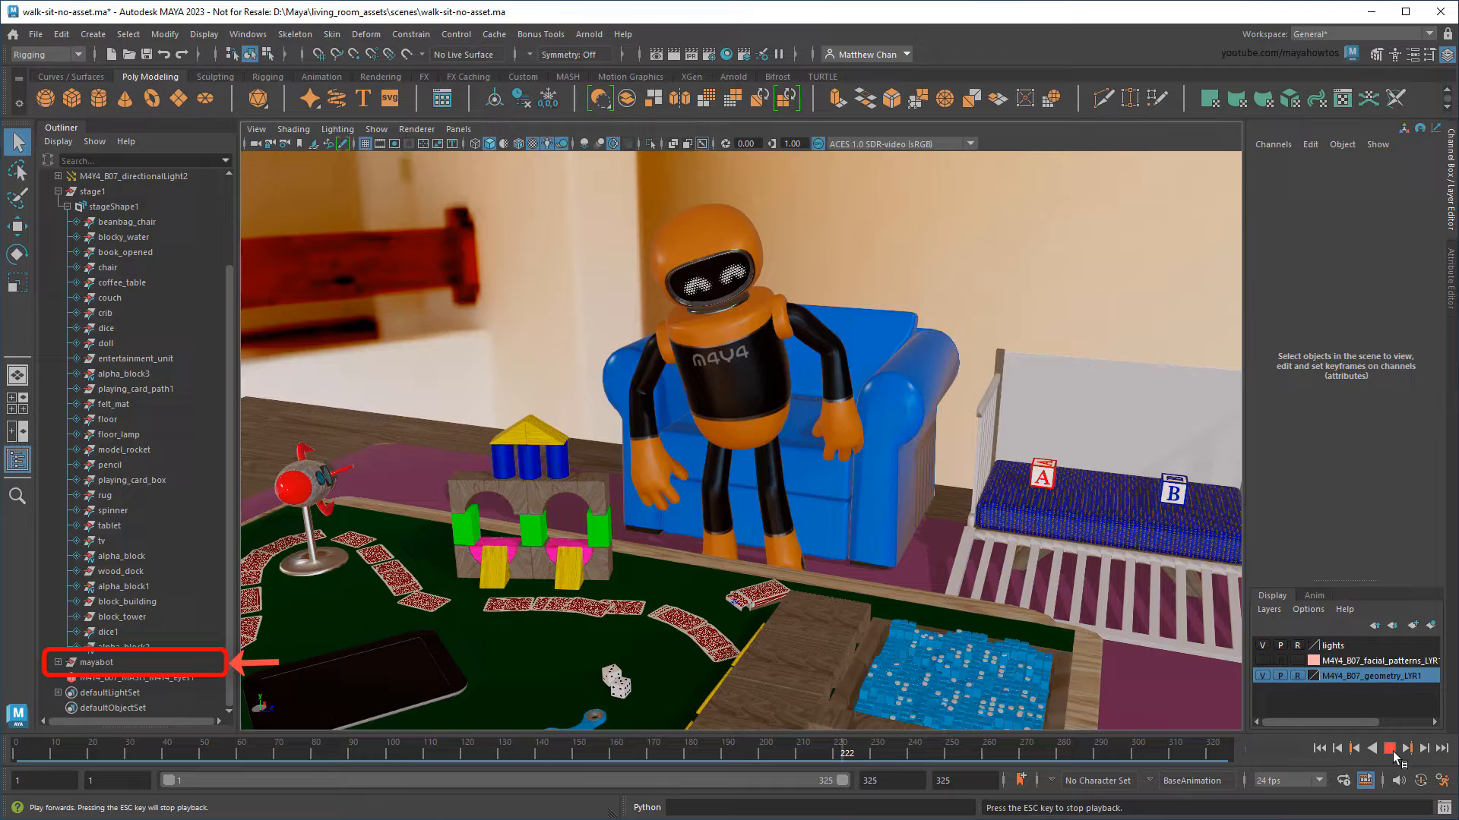
left_click(1393, 748)
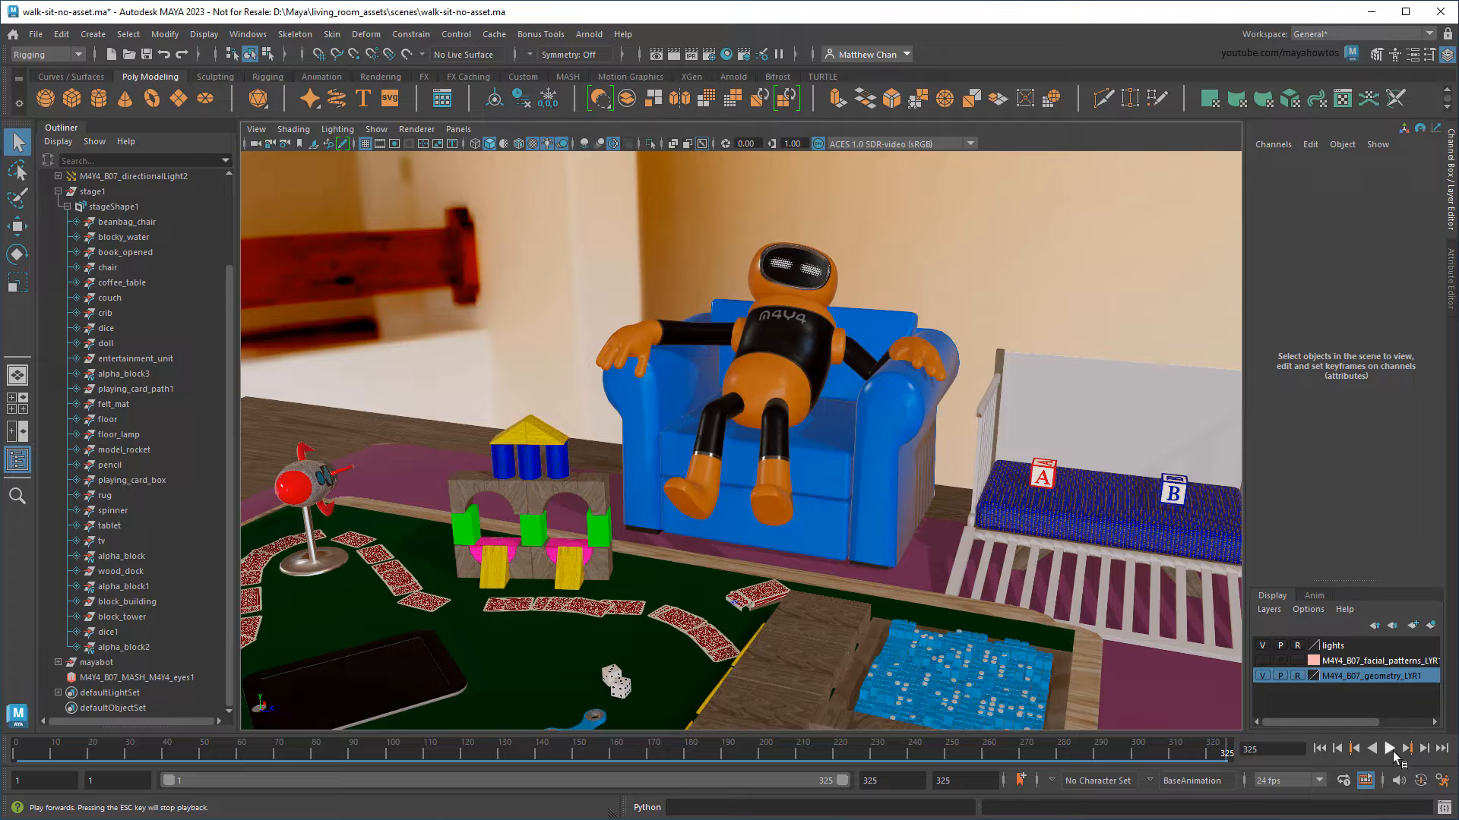
left_click(96, 661)
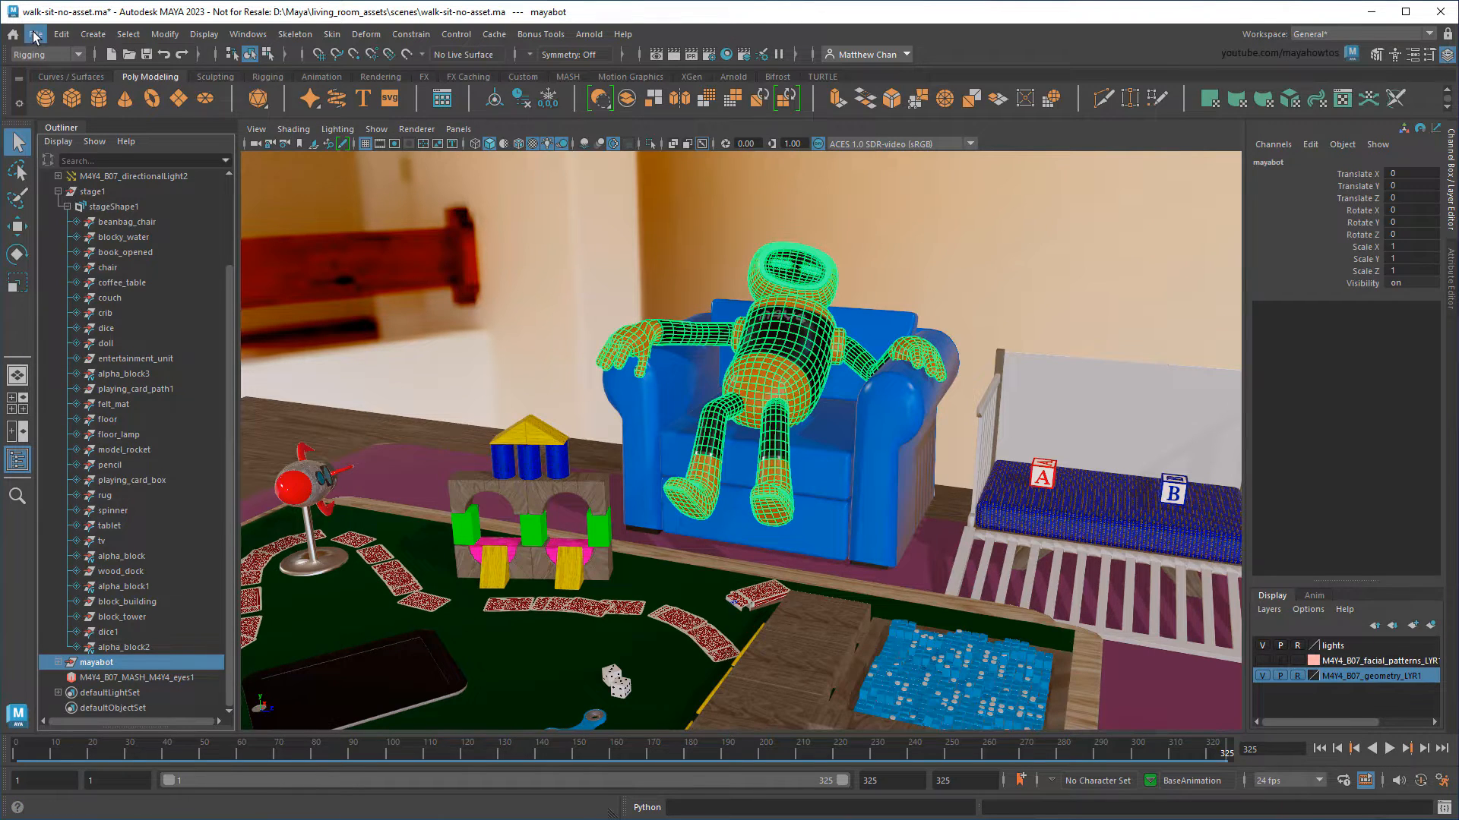
- Export the selected mayabot to mayabot_sit_anim.ma and delete it from the living room scene
left_click(35, 35)
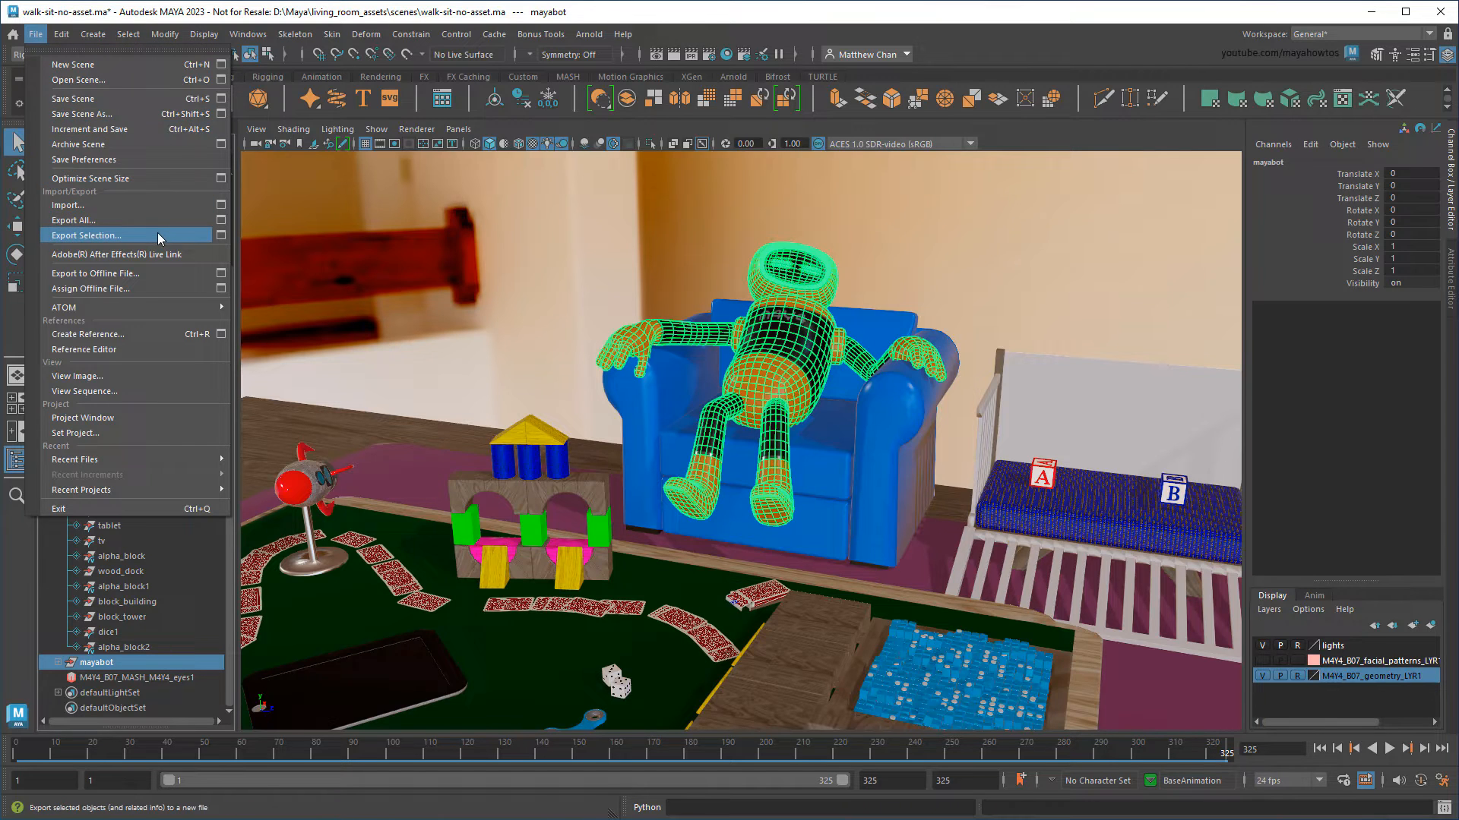
left_click(85, 234)
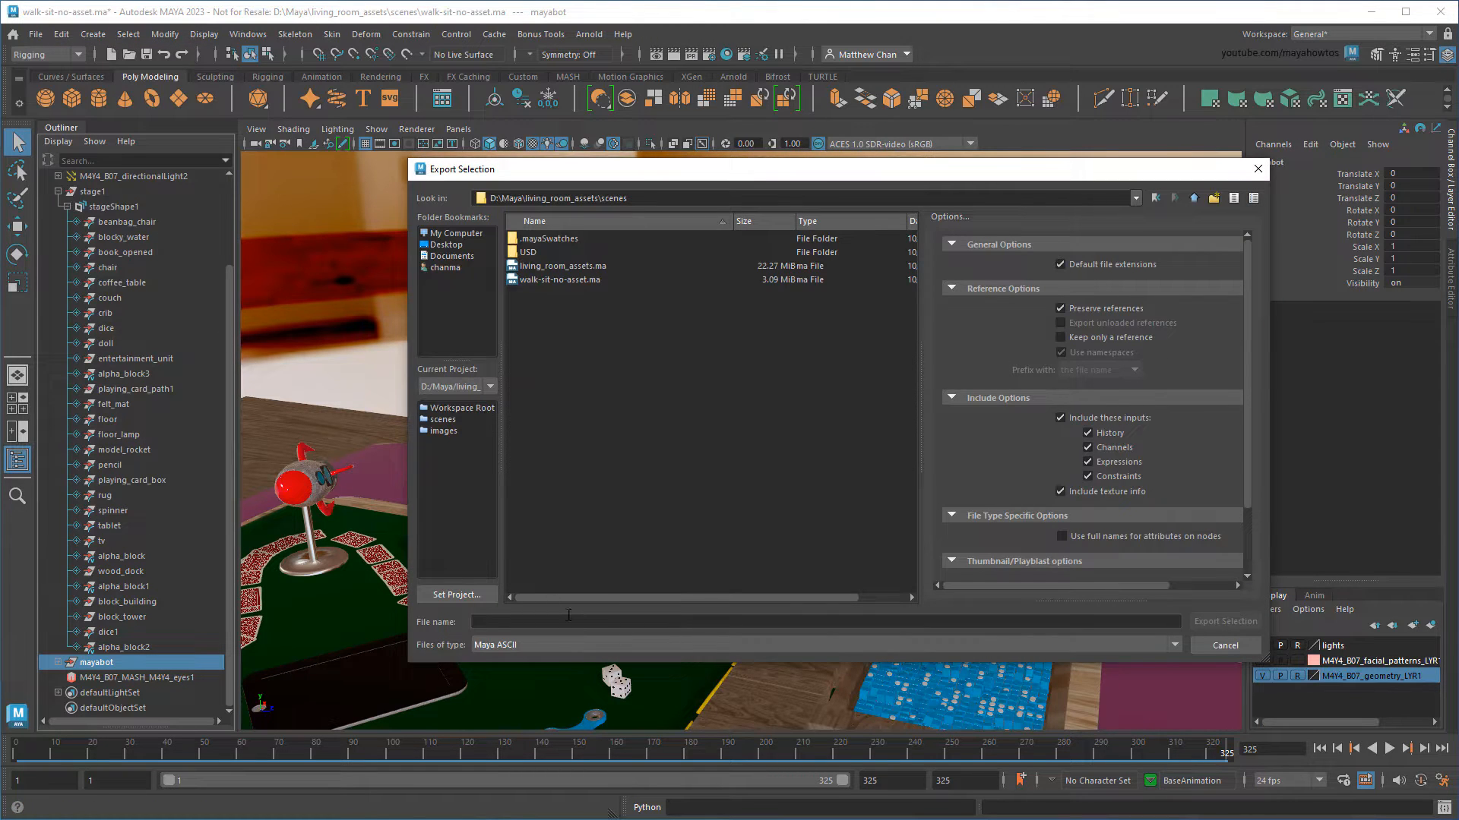
type("mayabot_sit_an")
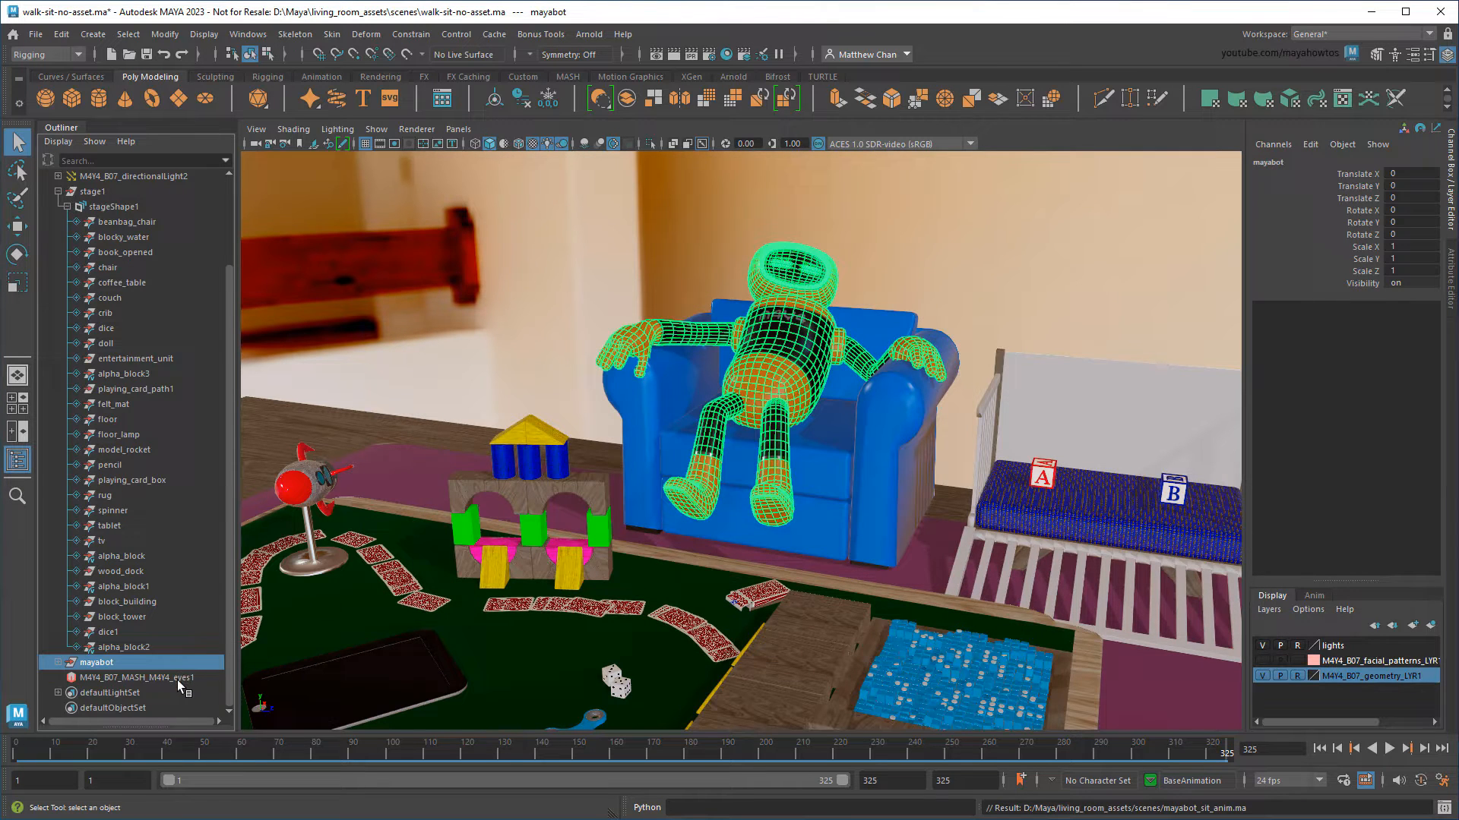
left_click(145, 676)
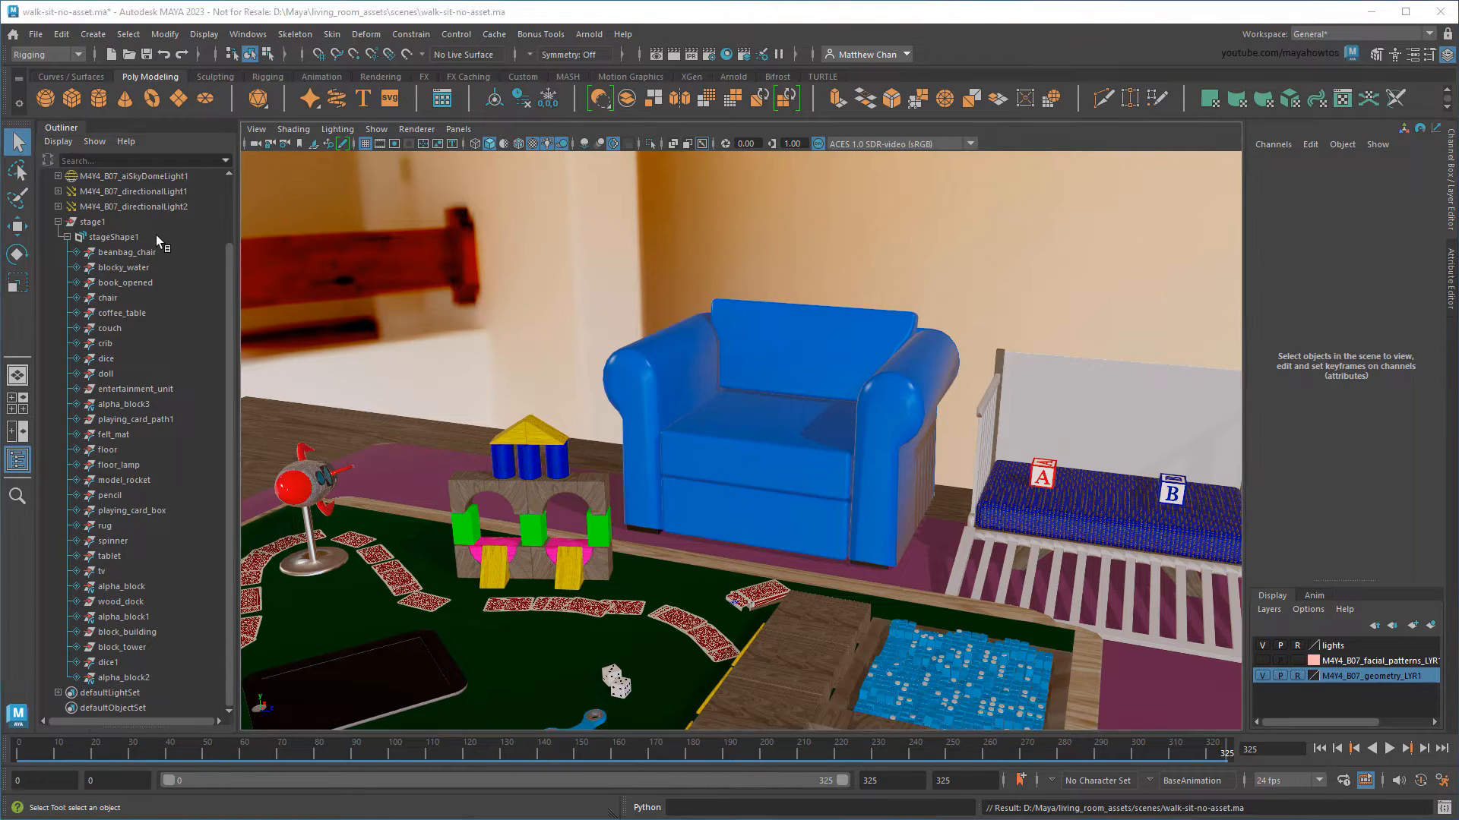
- Open the USD Layer Editor for the living room stageShape1
left_click(114, 237)
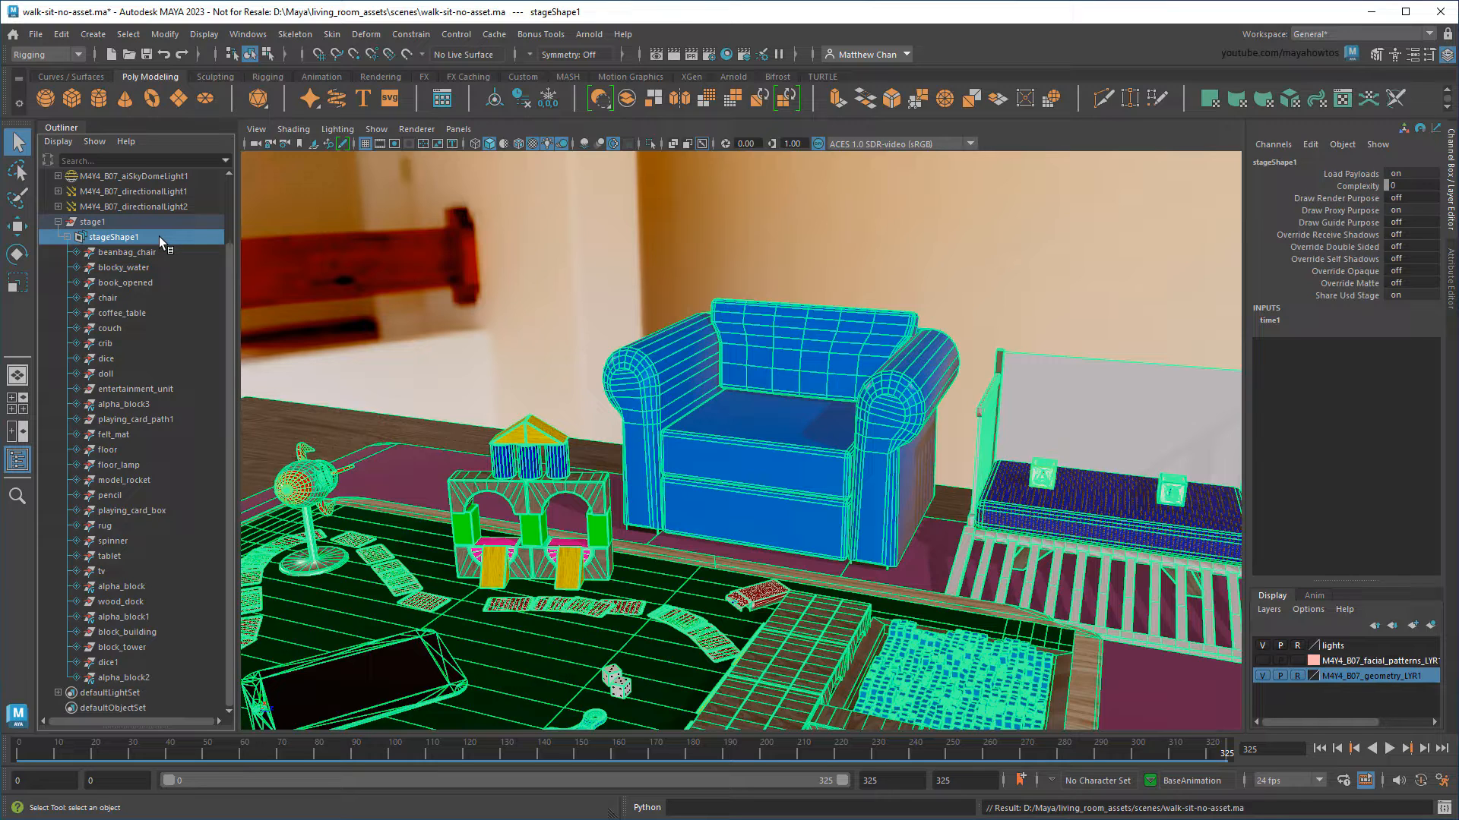
right_click(114, 237)
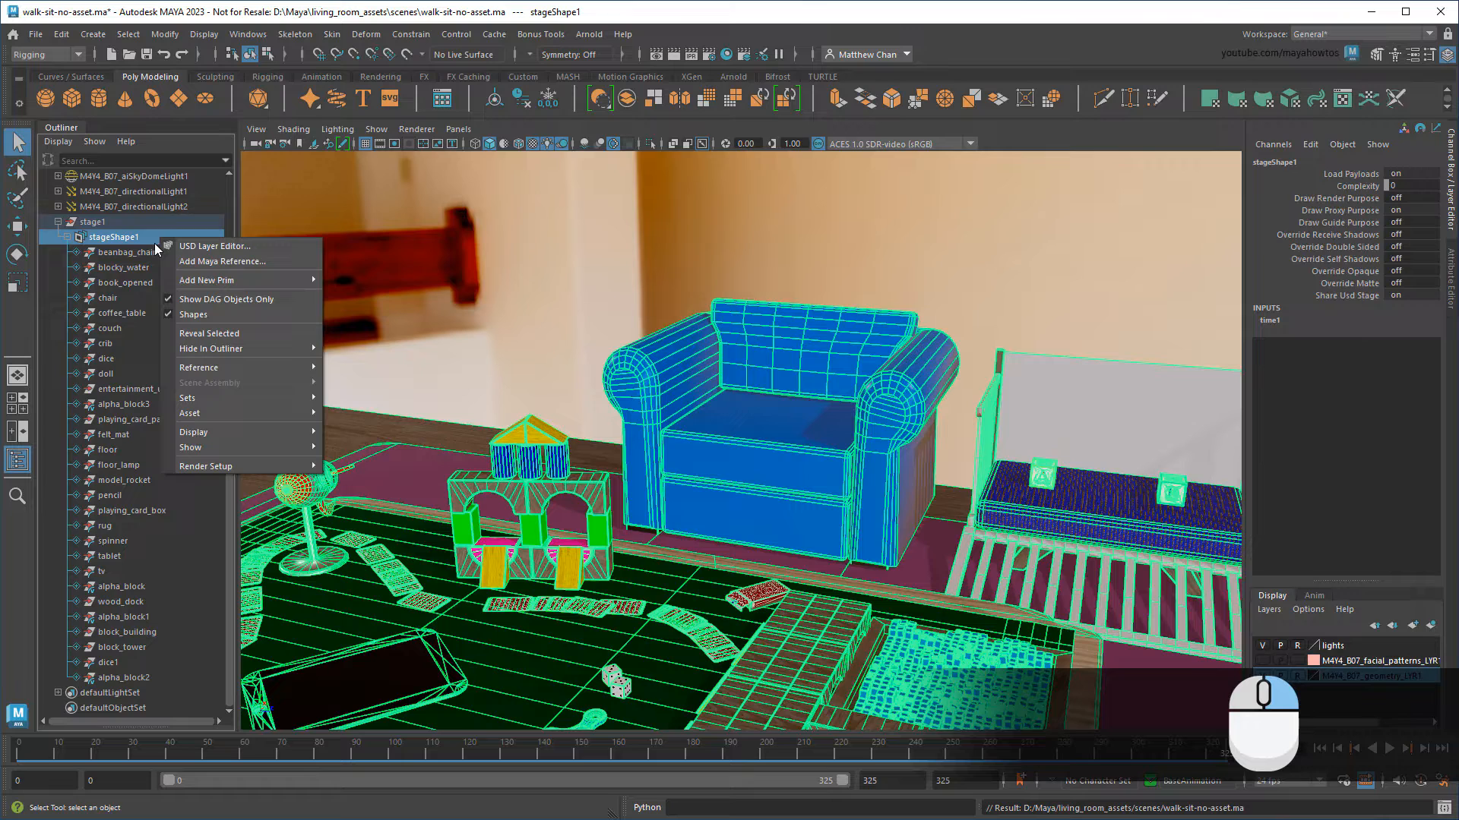
left_click(216, 246)
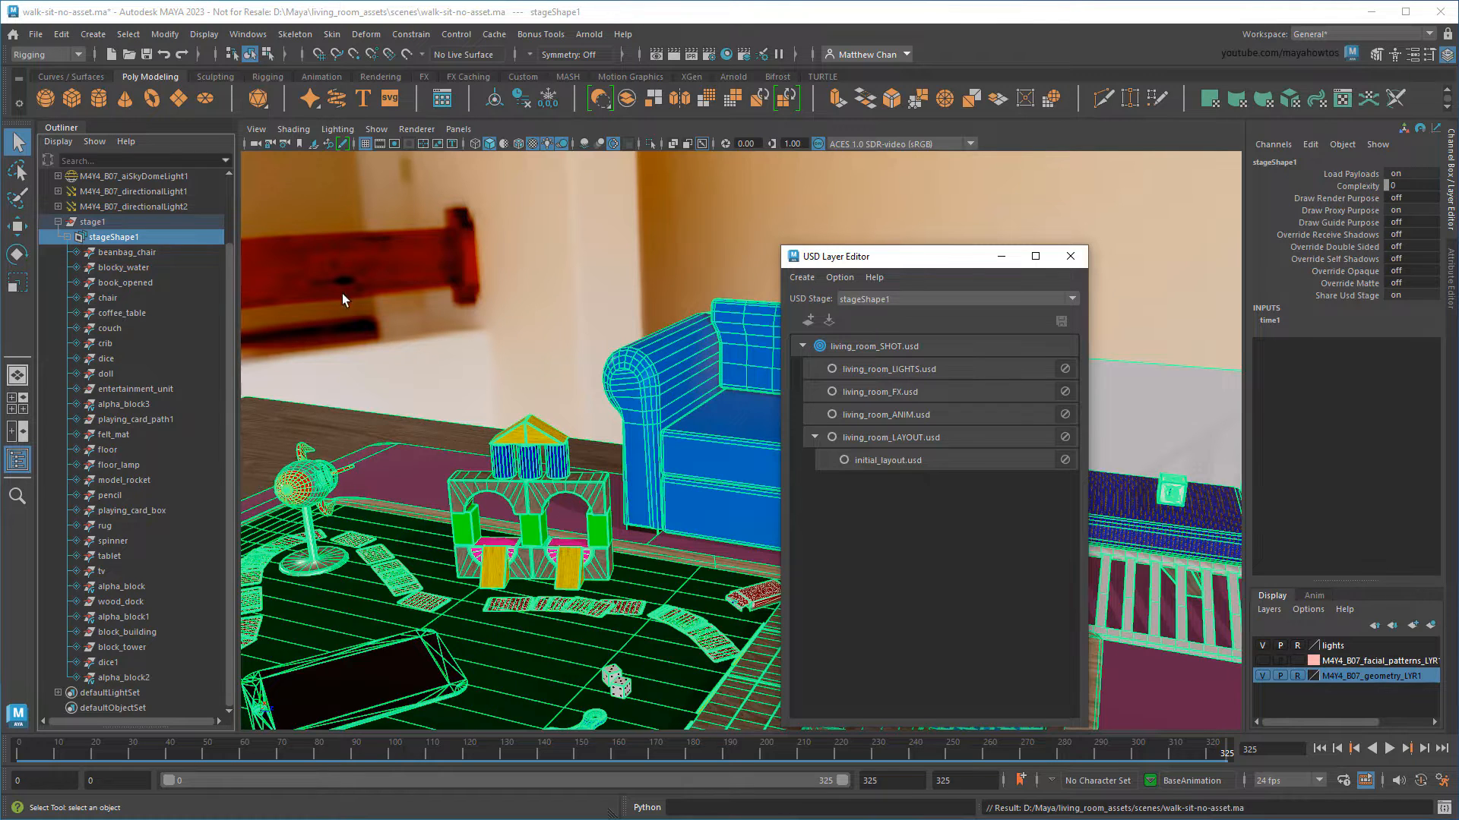
- Add a mayabot.usd sublayer under living_room_ANIM.usd and set it as the edit target
right_click(885, 414)
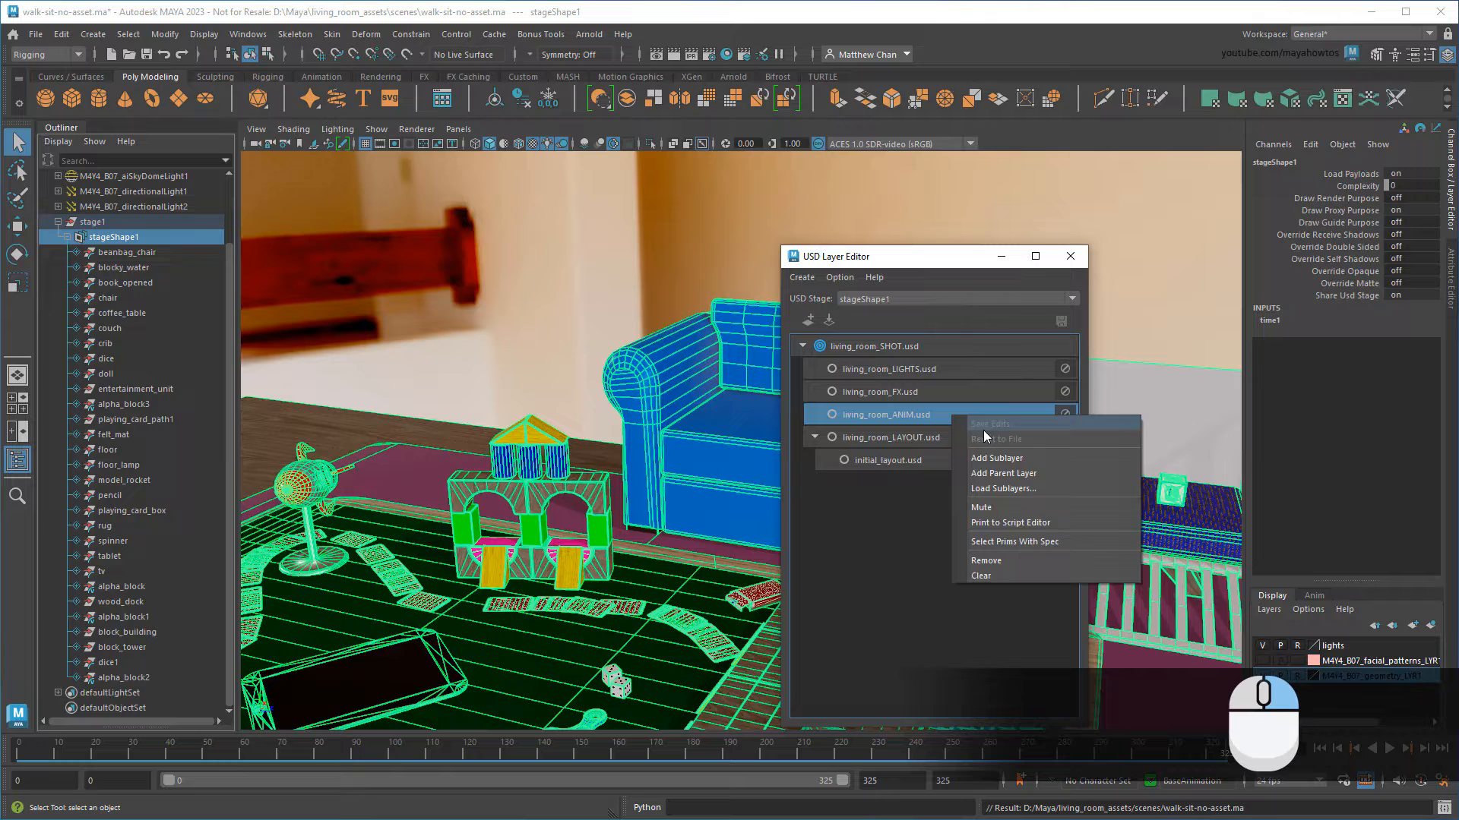
left_click(997, 457)
type("mayabot")
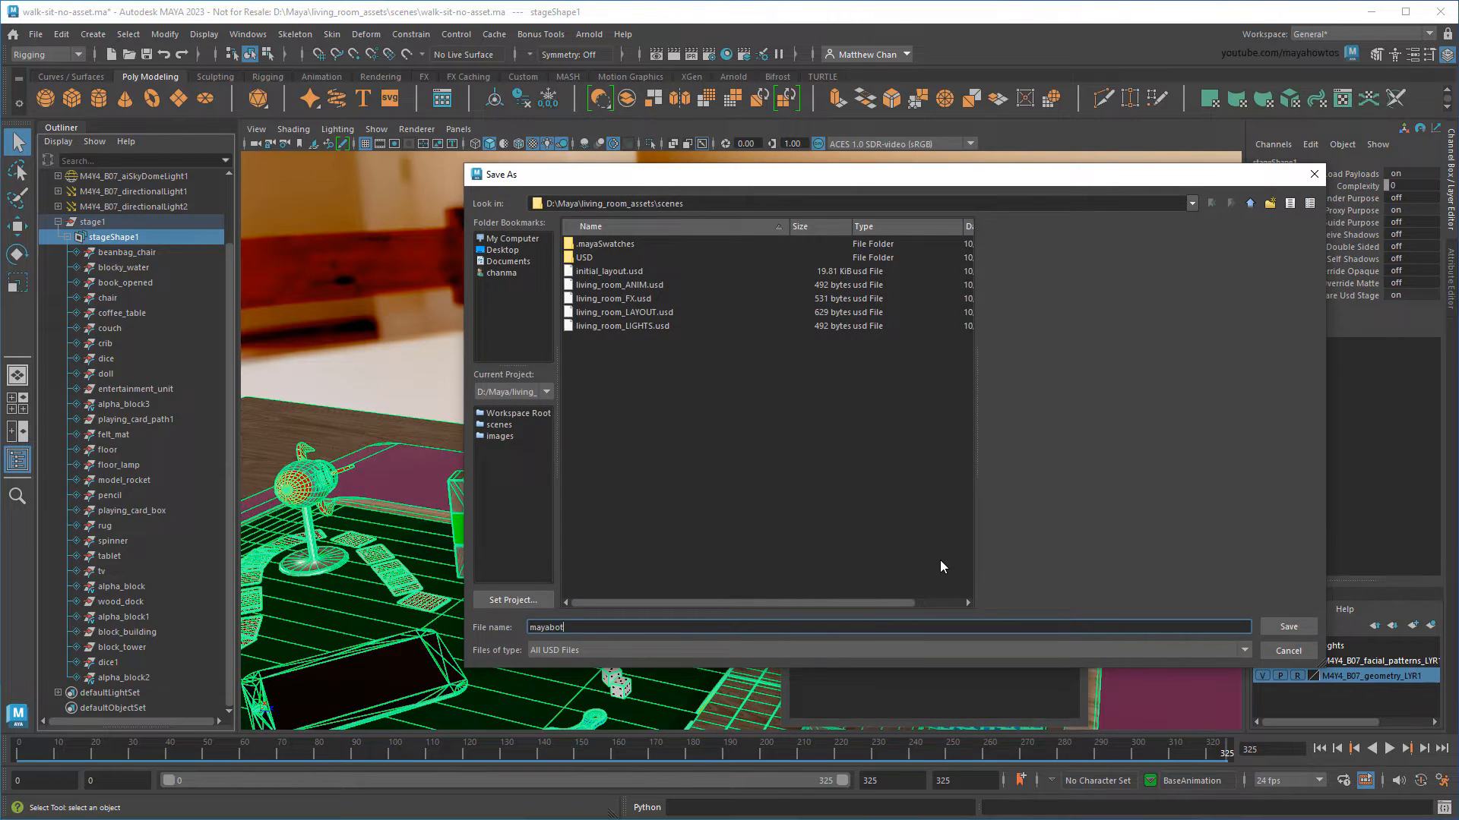
left_click(1287, 626)
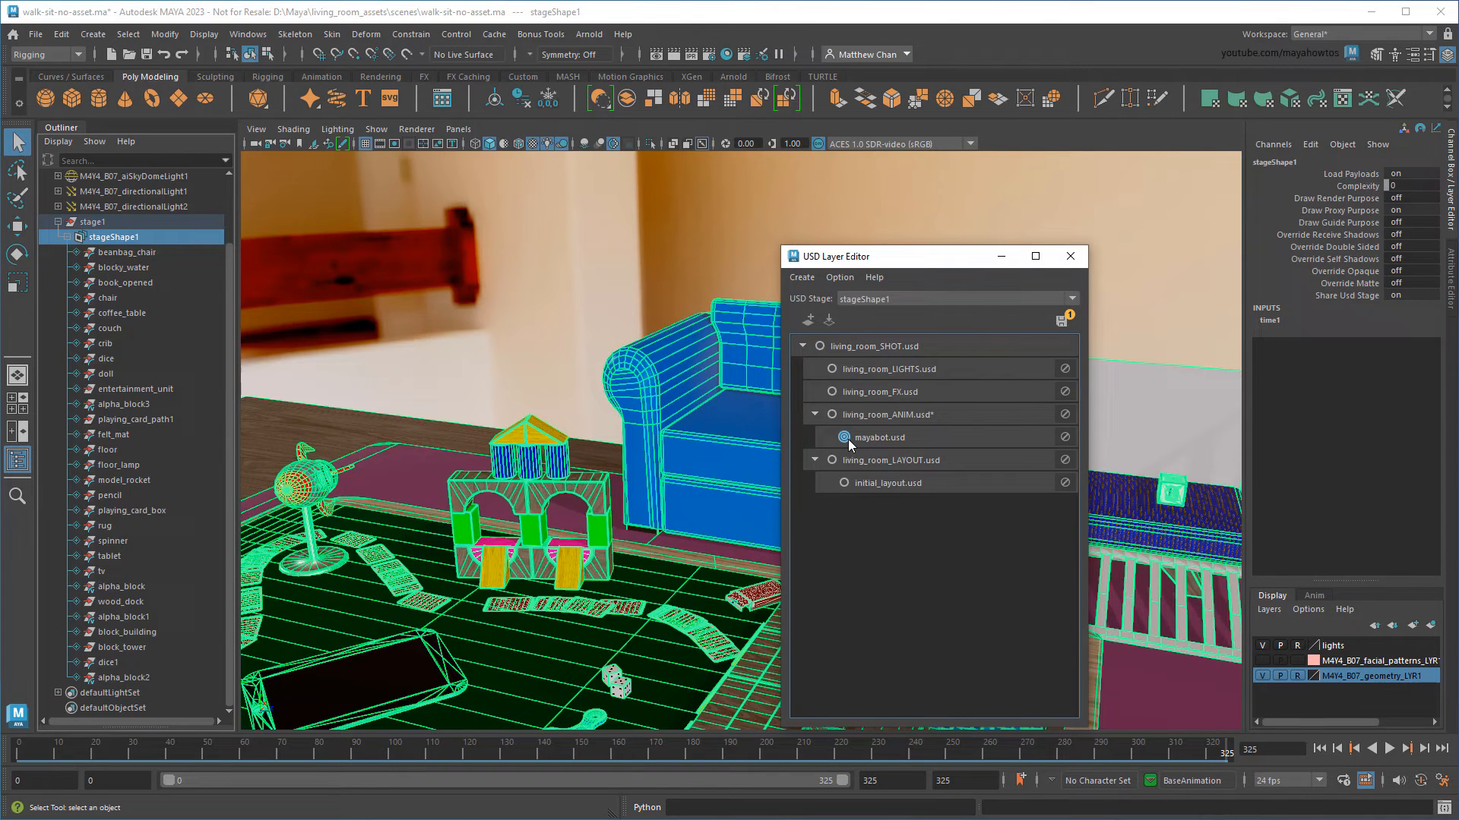
left_click(1068, 255)
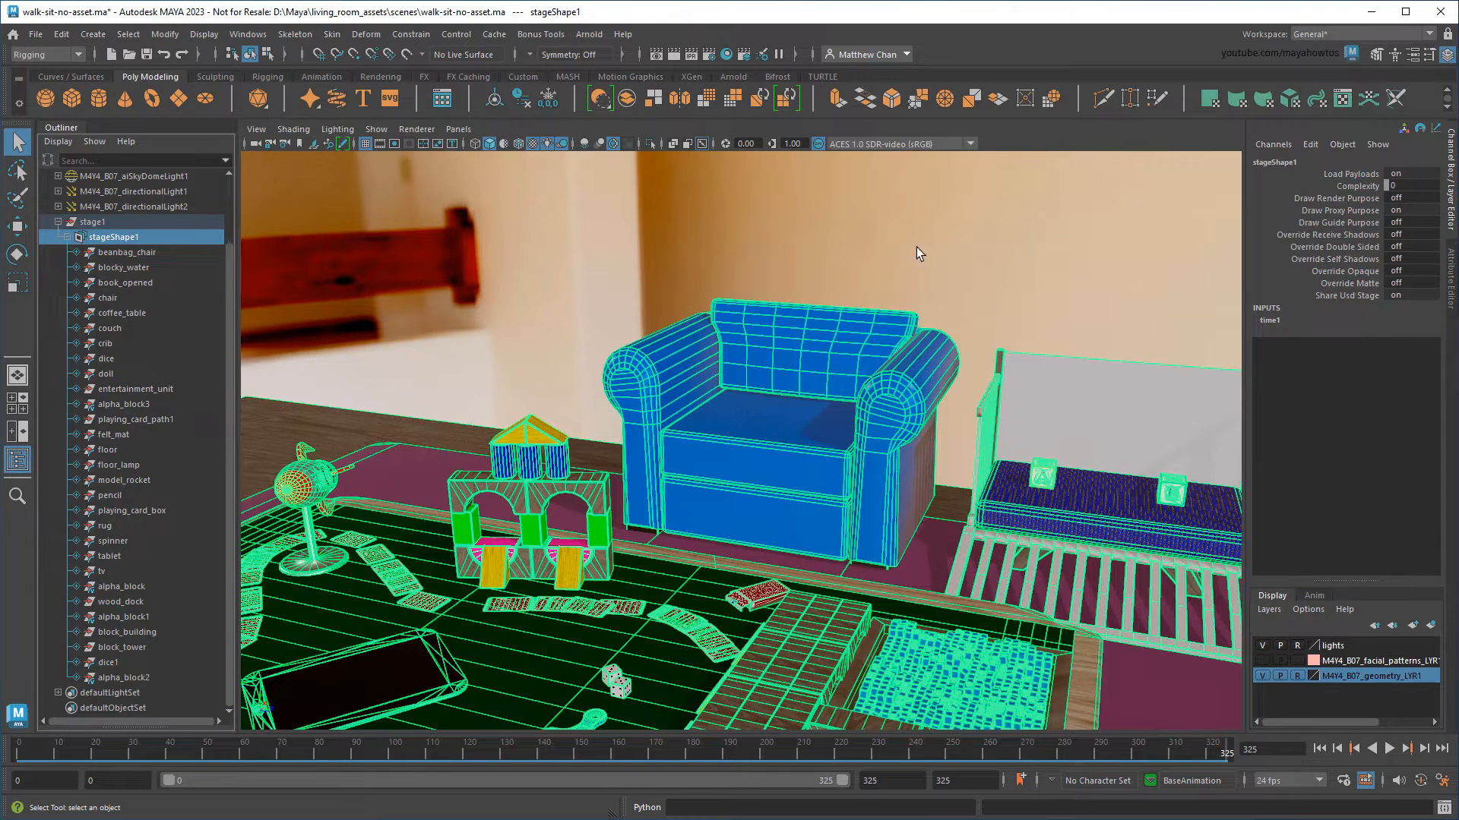
- Add a mayabot prim to the stage and load mayabot_sit_anim.ma into it as a Maya reference
right_click(114, 237)
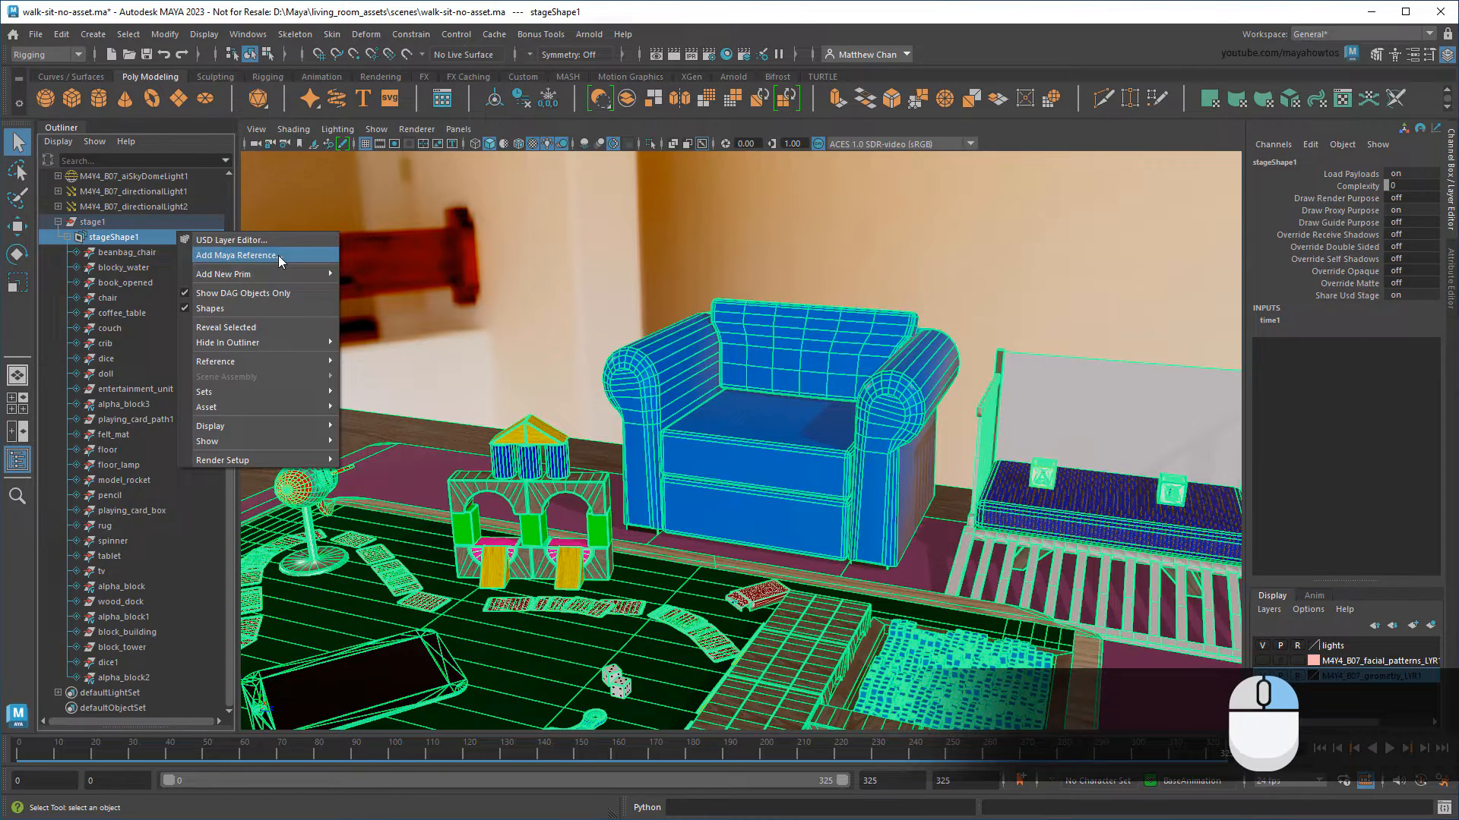
left_click(222, 273)
type("mayabot")
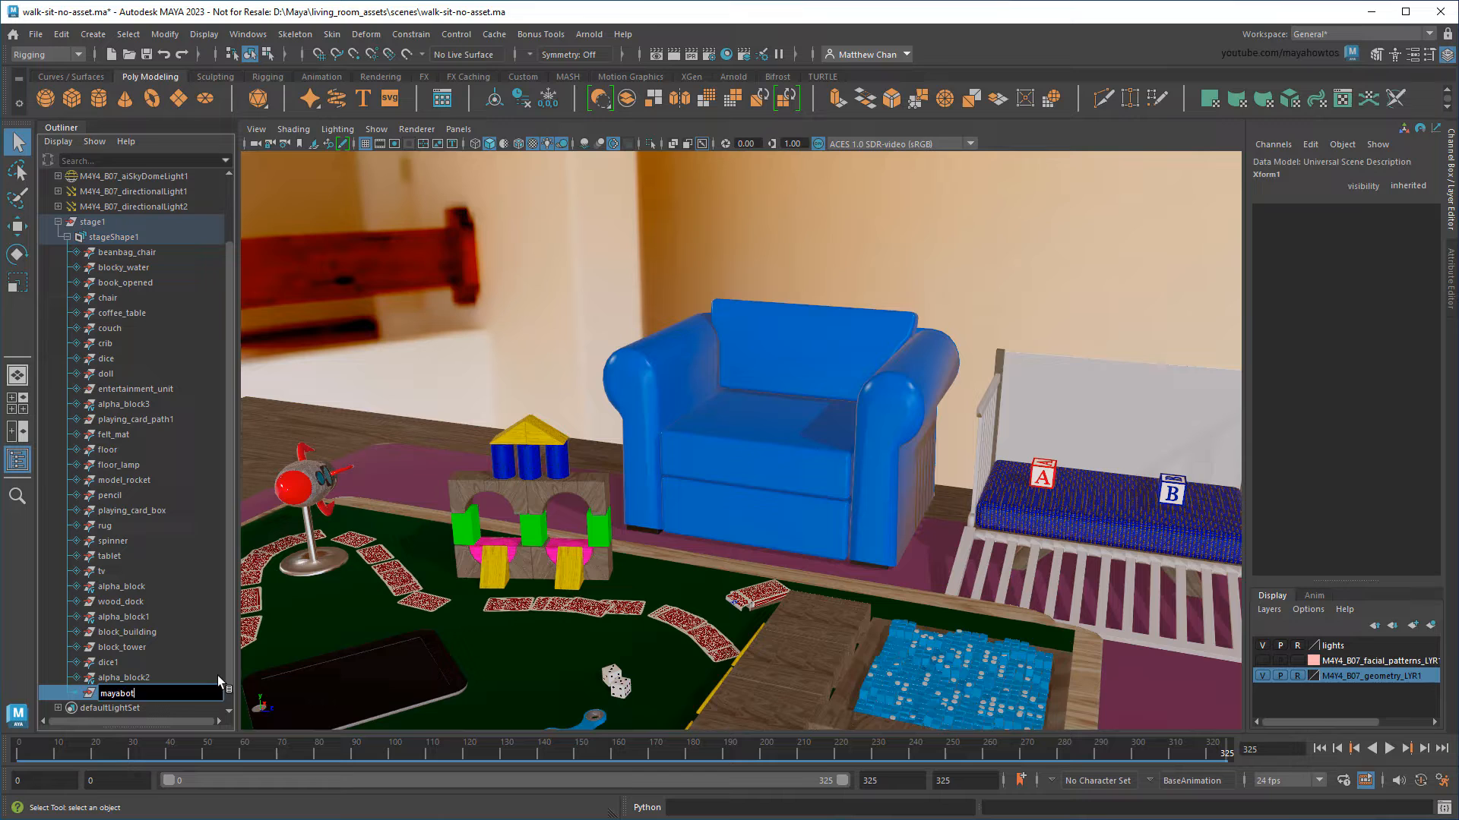
right_click(119, 677)
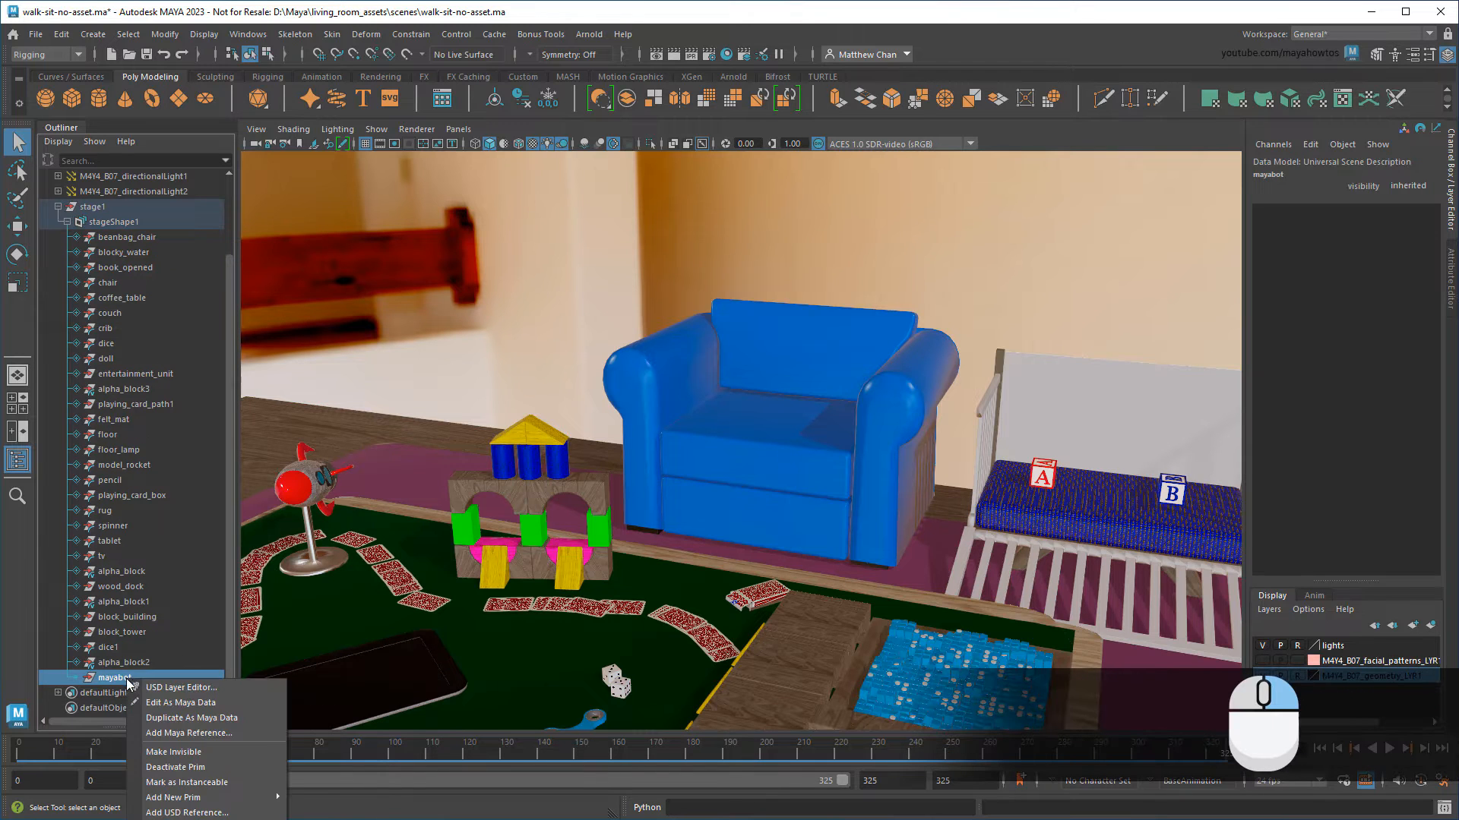
left_click(188, 732)
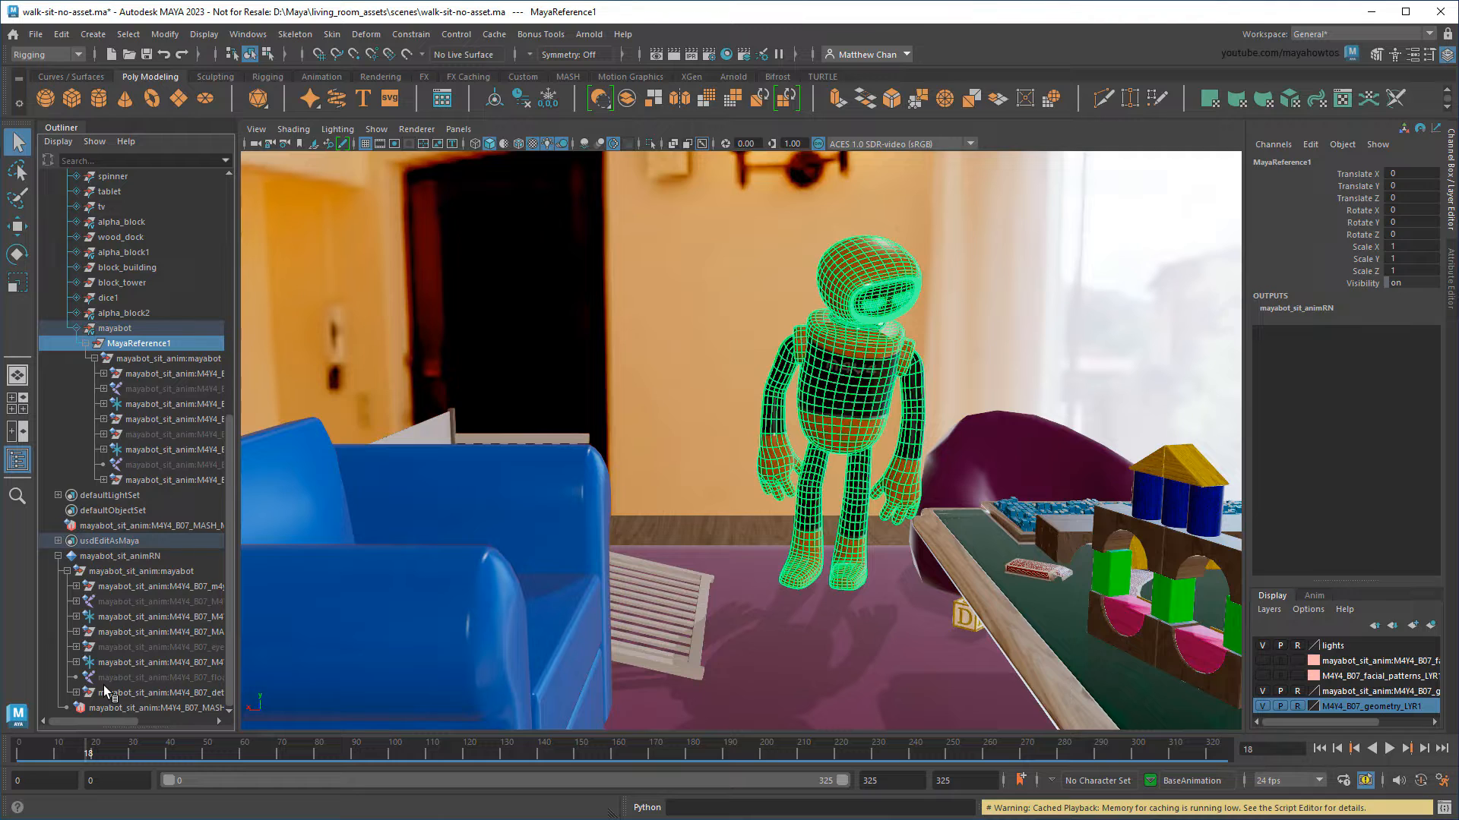
- Check mayabot_sit_animRN in the Reference Editor and close the editor
left_click(35, 34)
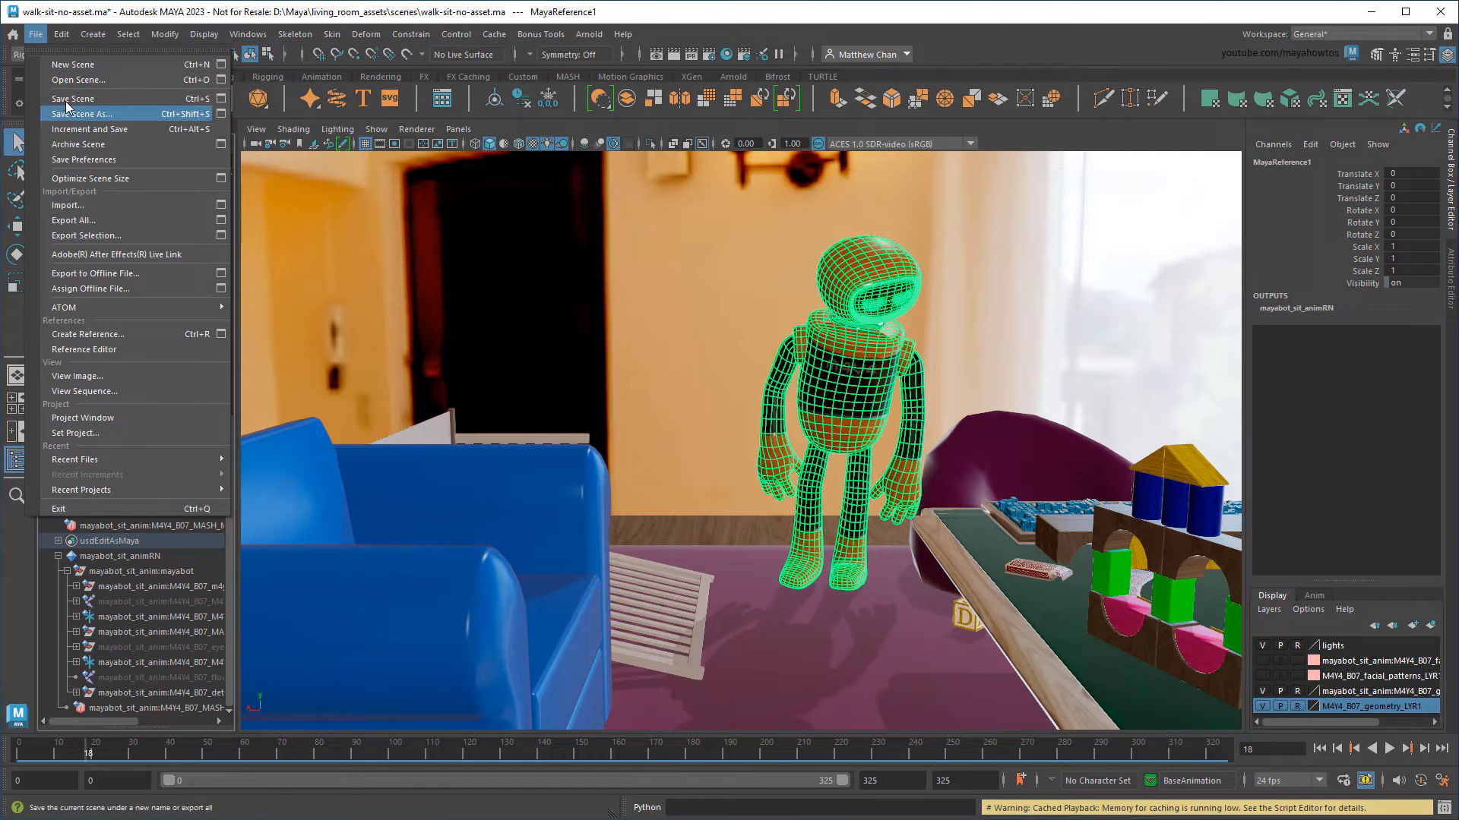
left_click(84, 349)
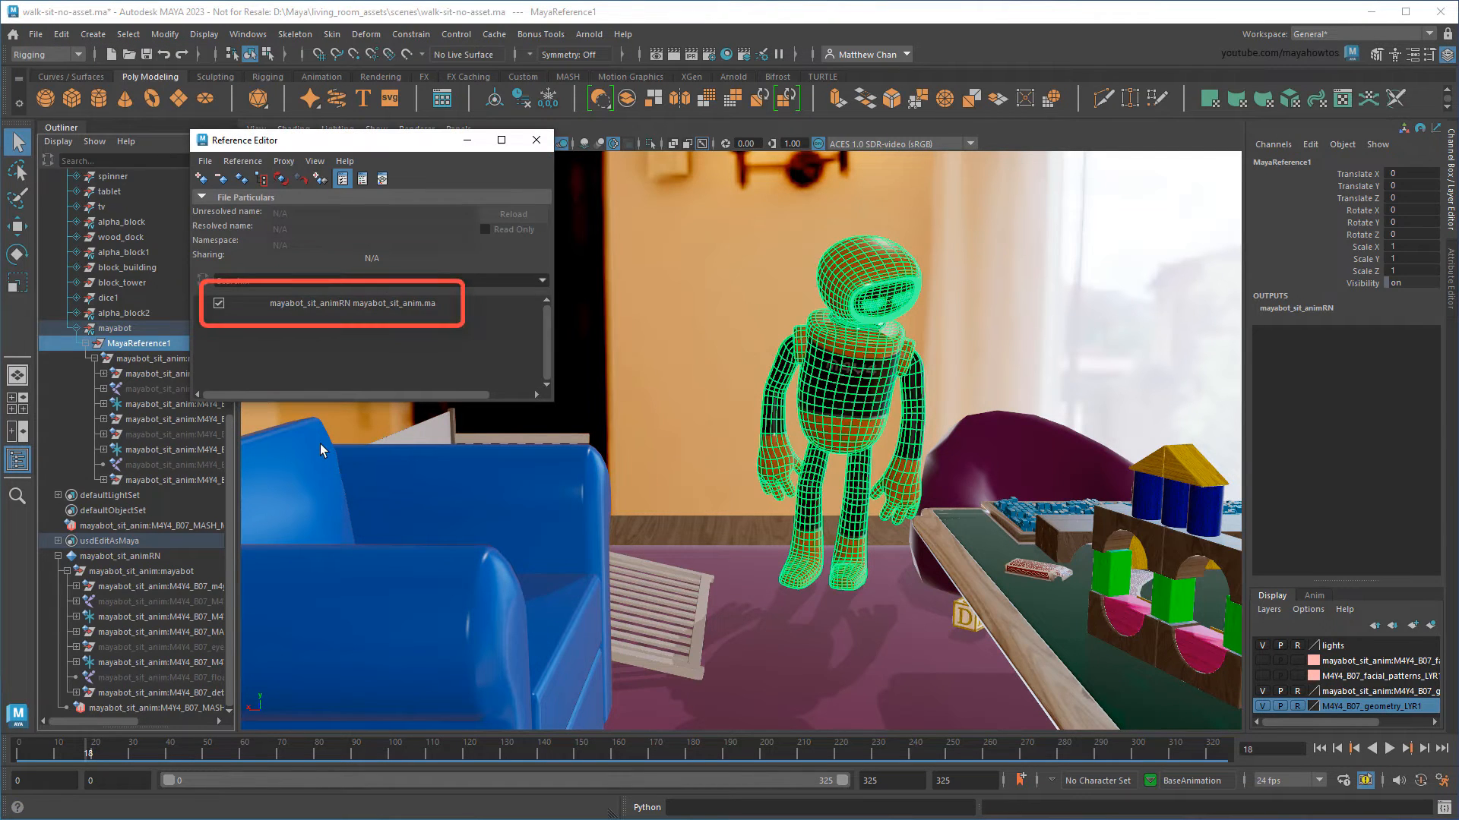
left_click(535, 140)
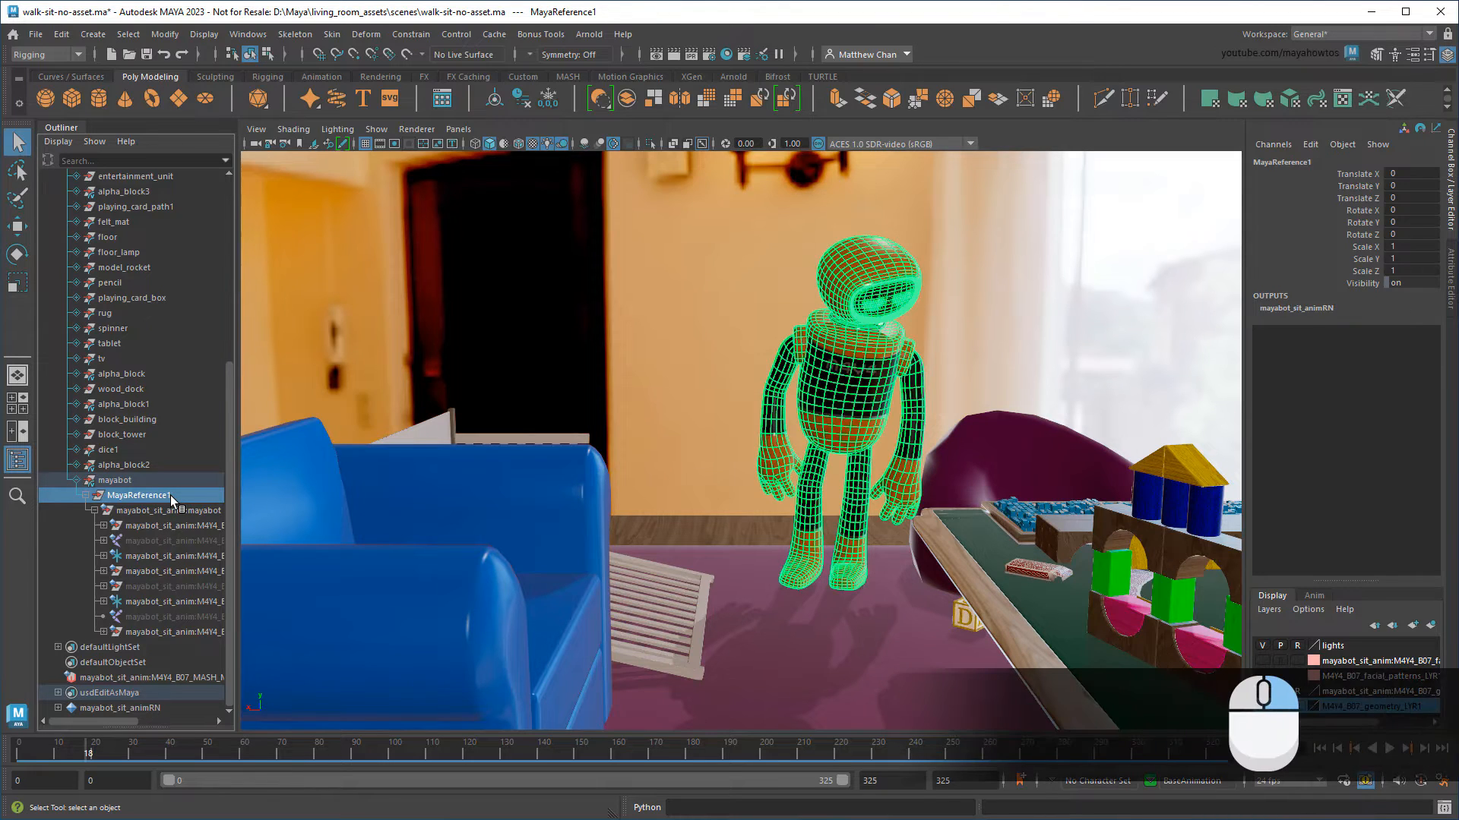
- Cache MayaReference1 to USD as Cache1 under mayabot and step through the cached animation
right_click(140, 496)
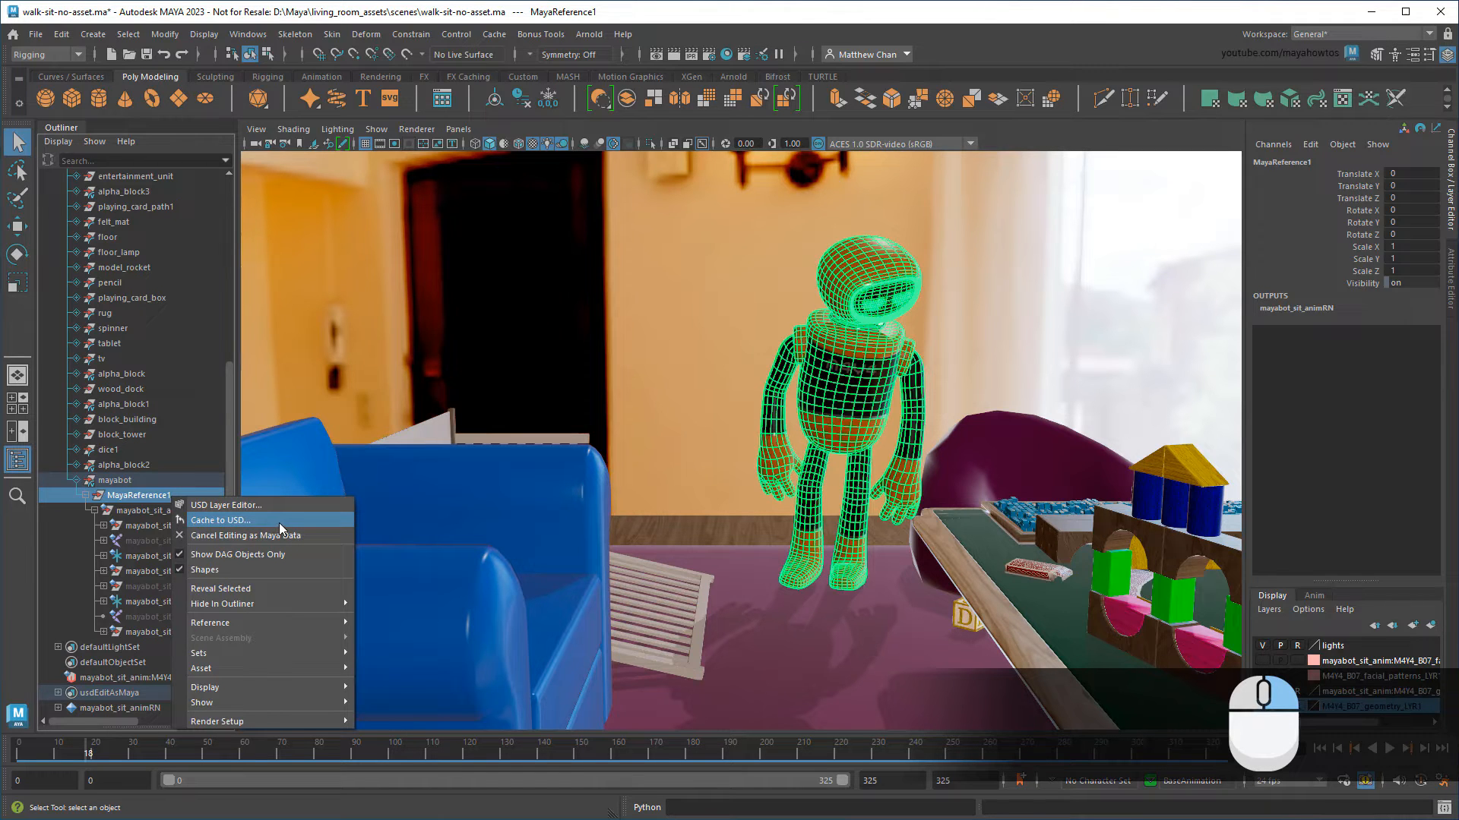
left_click(219, 520)
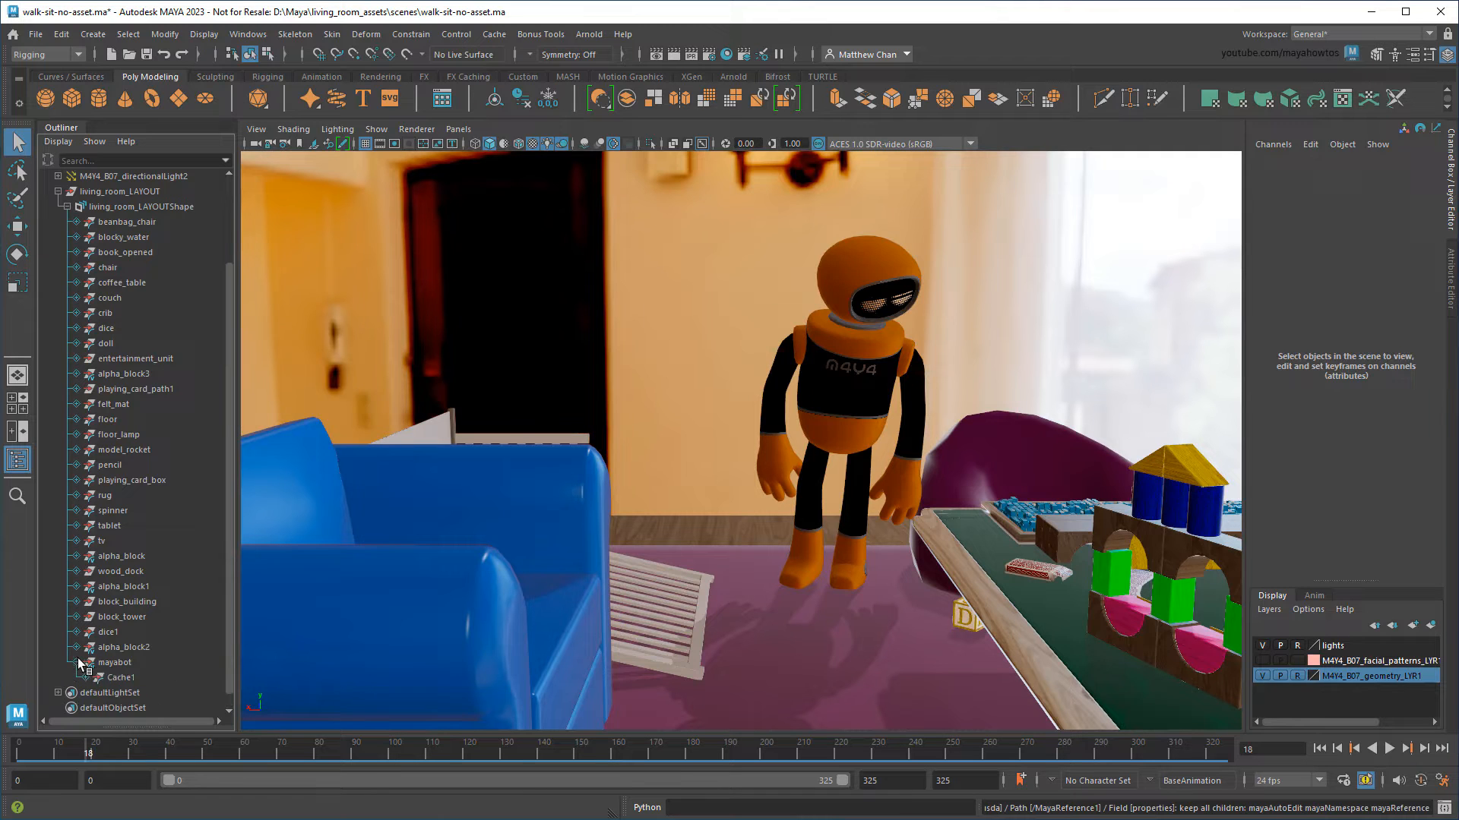
left_click(82, 662)
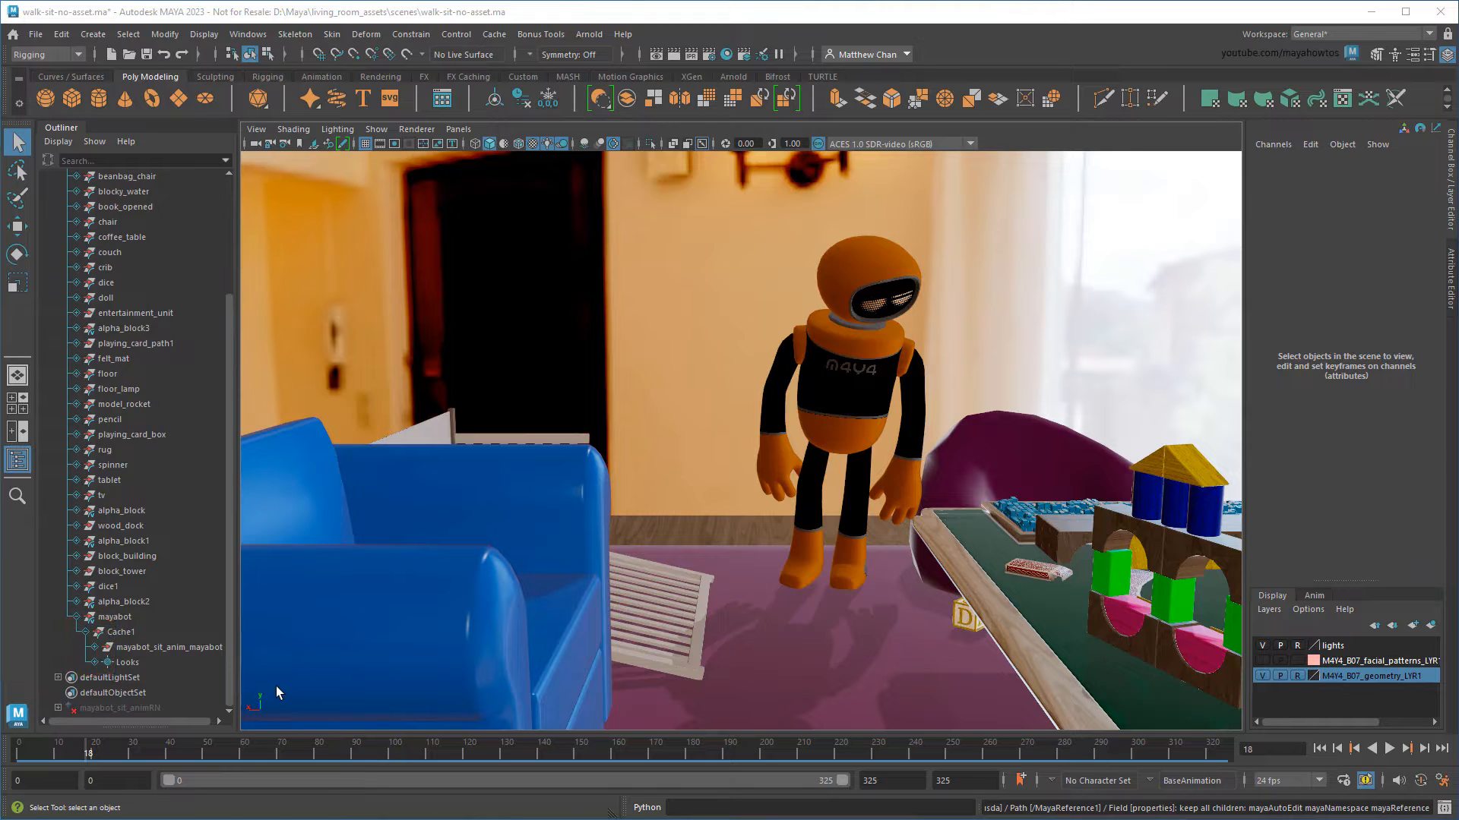
left_click(121, 709)
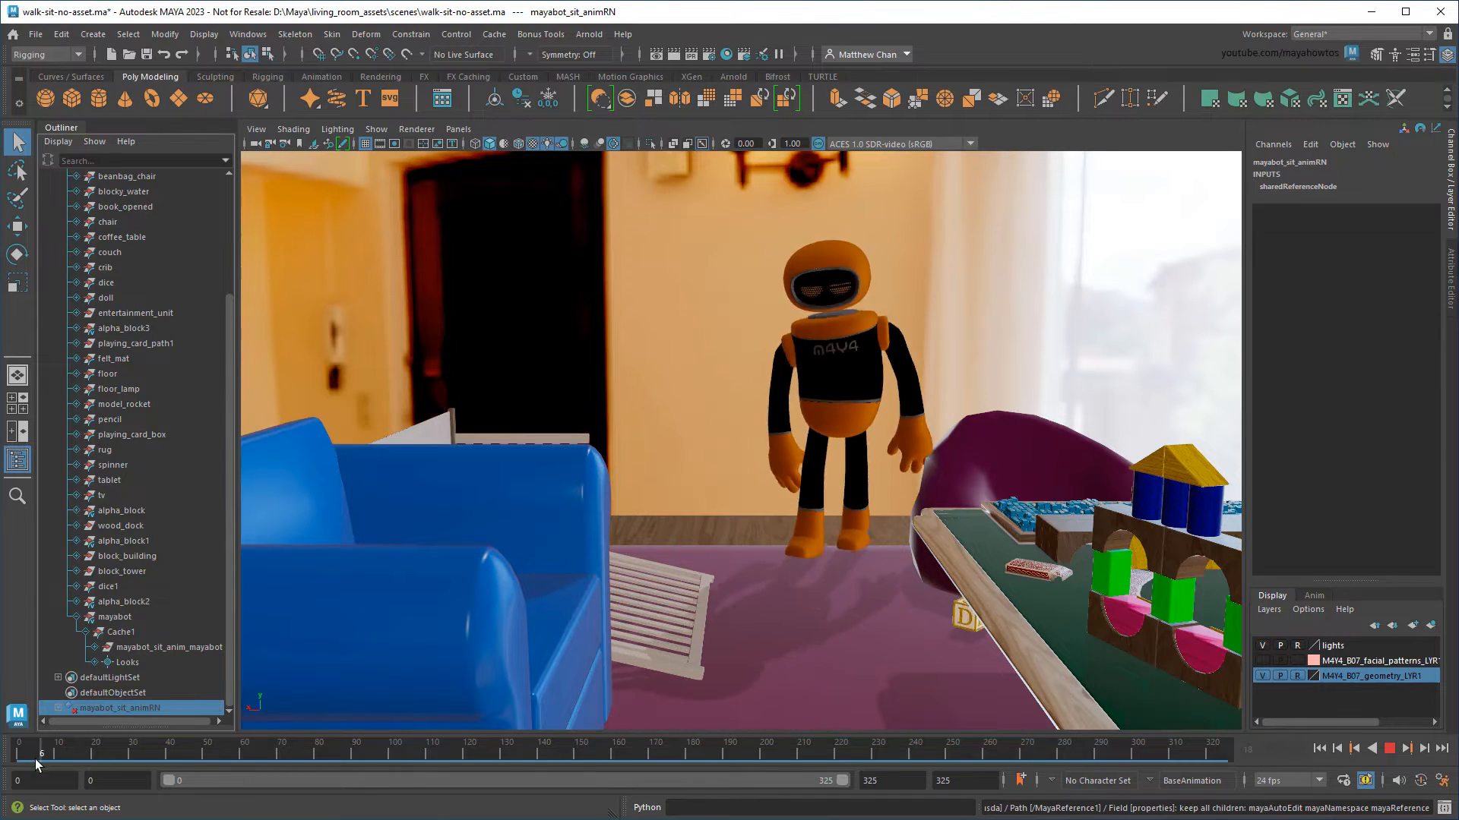
left_click(316, 750)
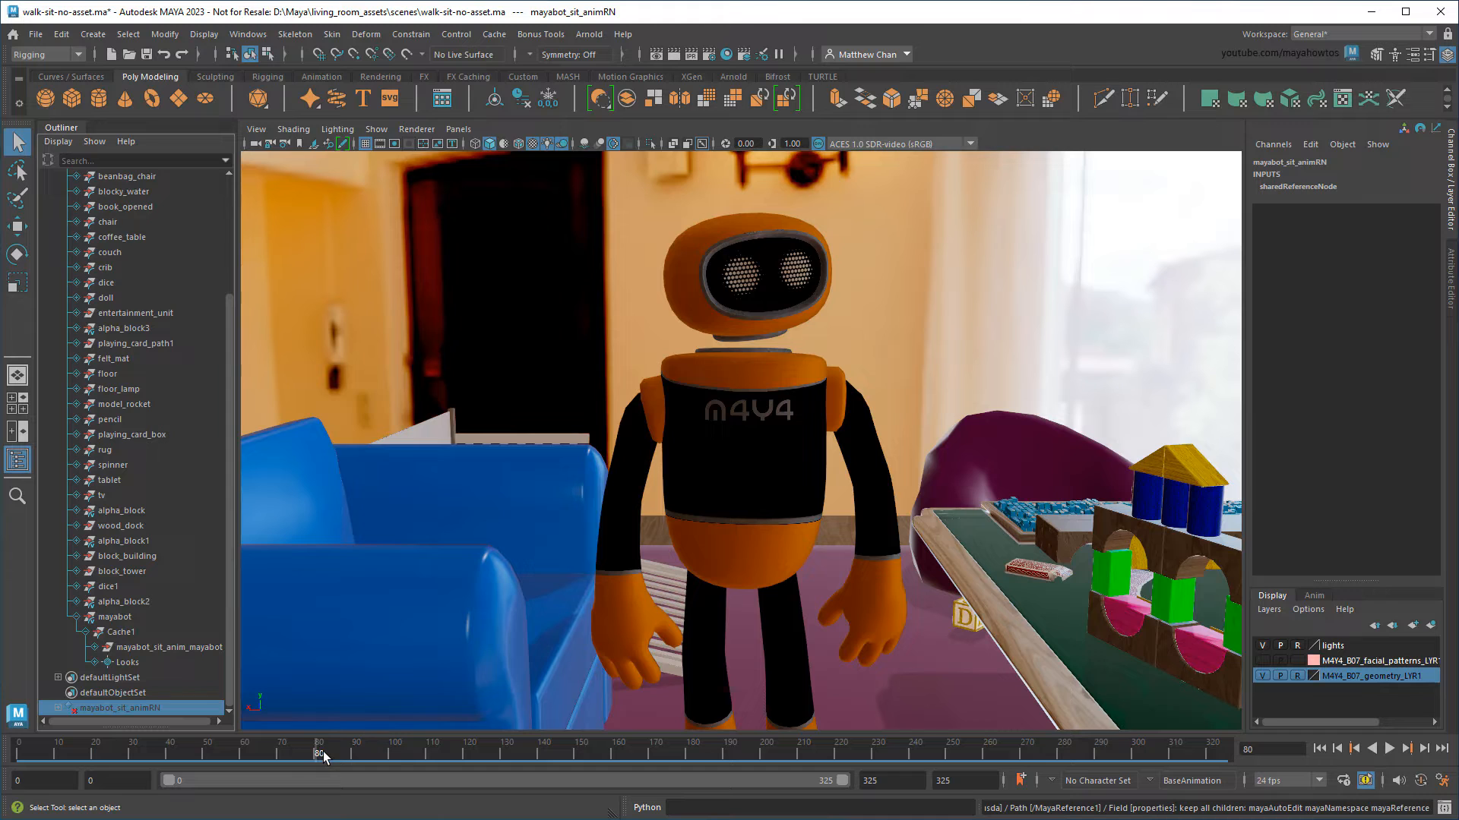
mouse_move(460, 159)
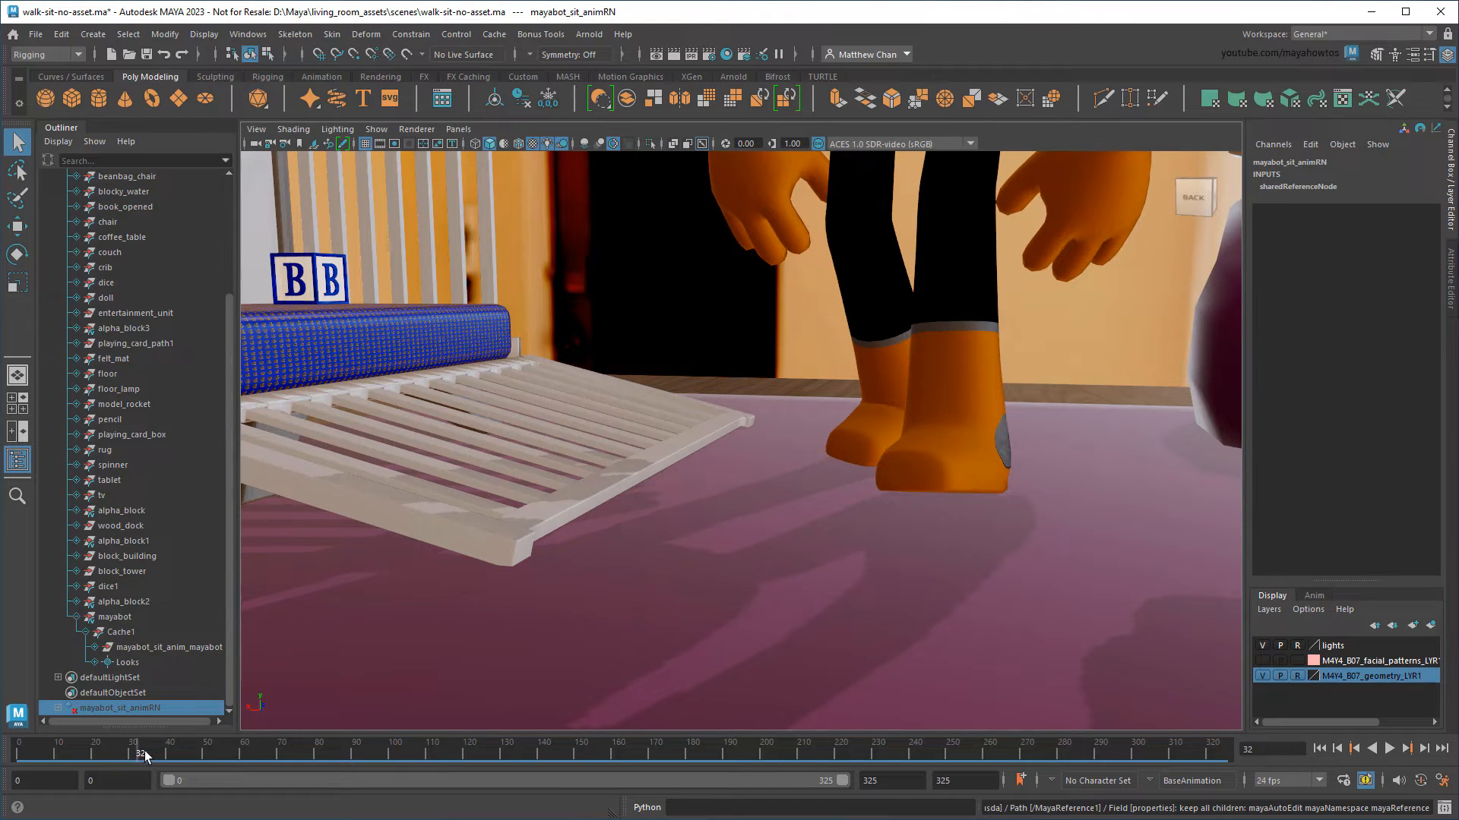
- Switch the mayabot prim's variant from the USD cache back to MayaReference1
left_click(117, 617)
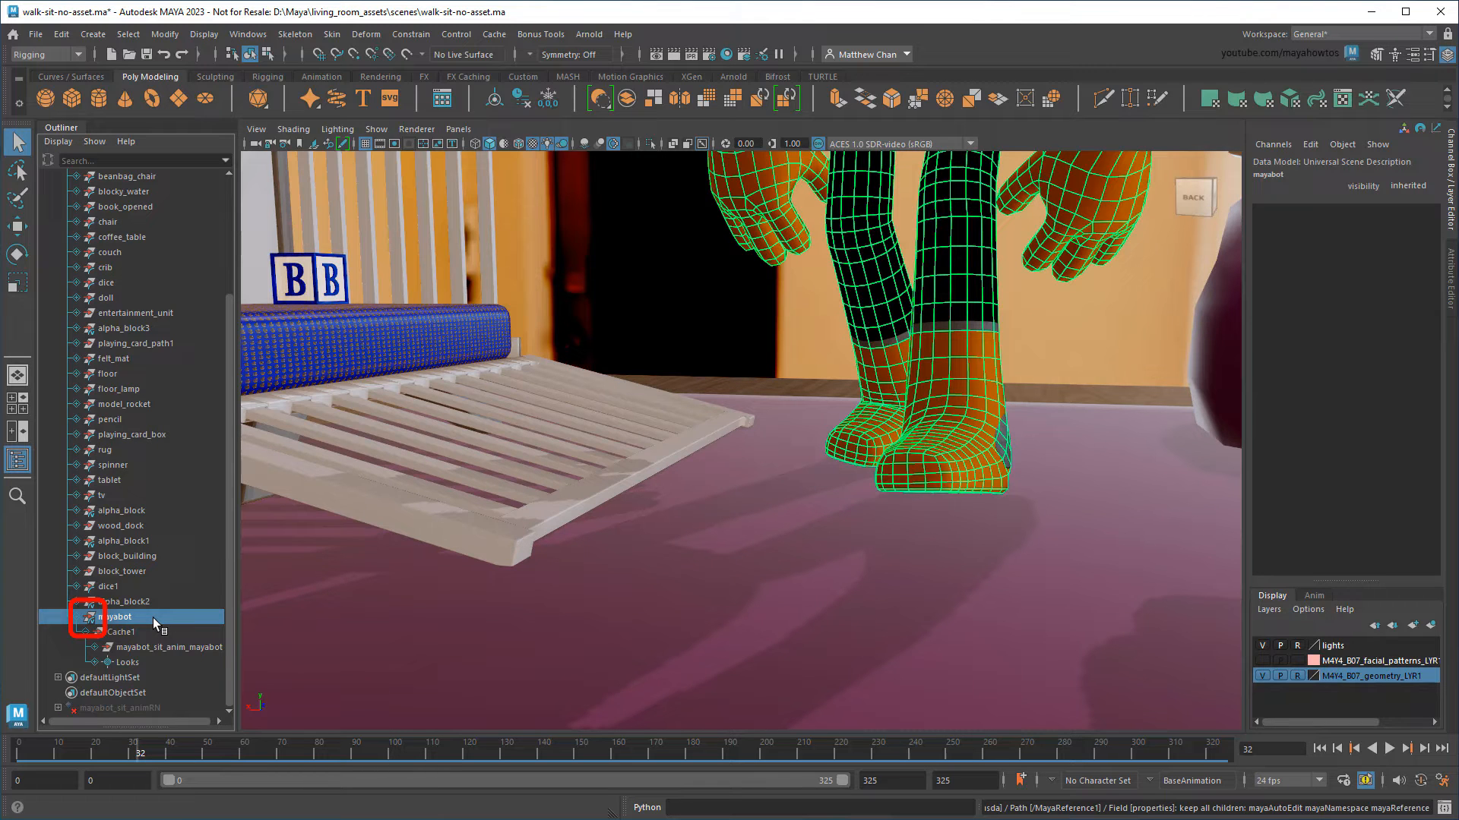
left_click(88, 617)
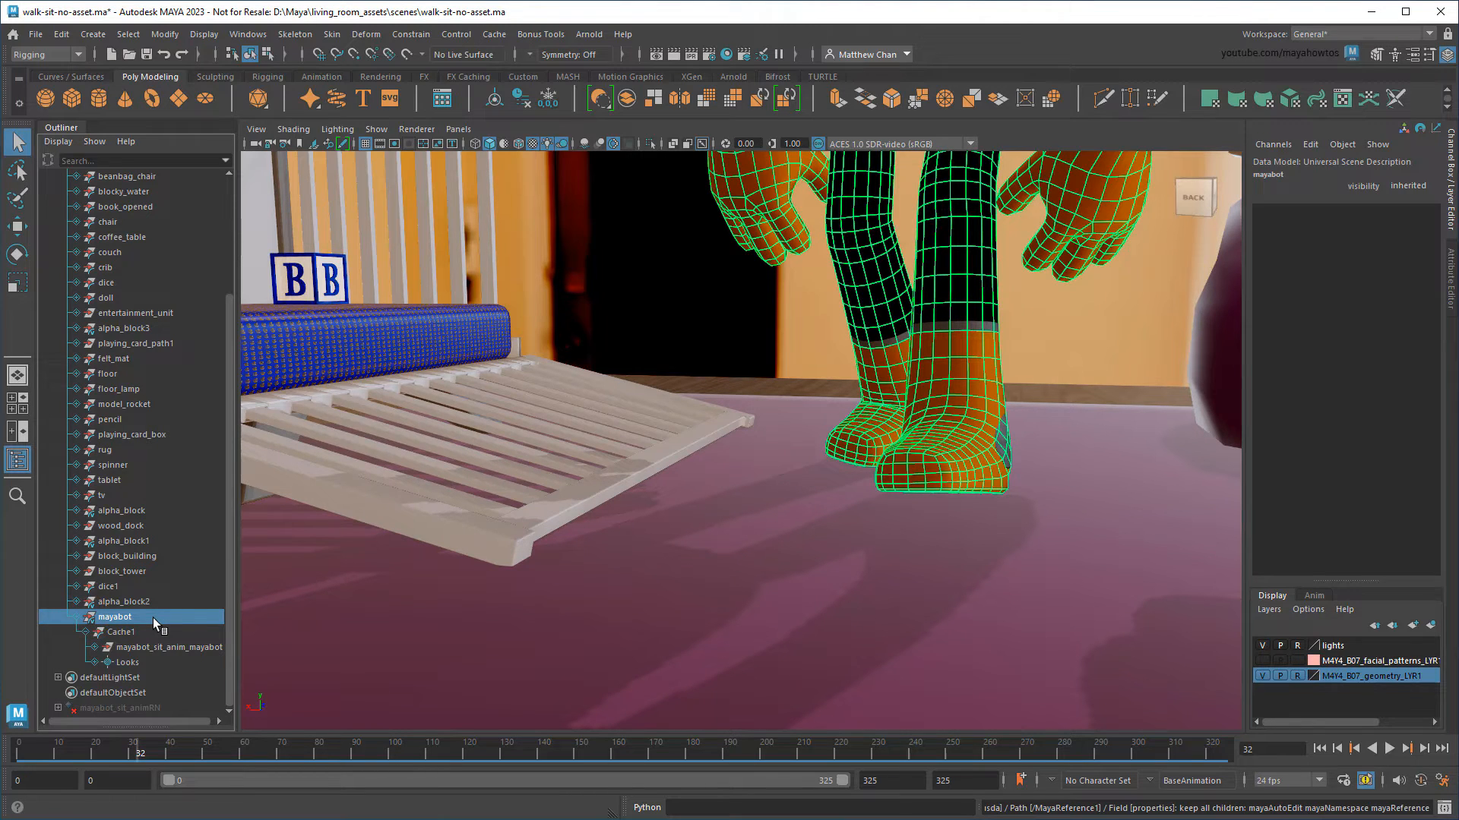
right_click(113, 617)
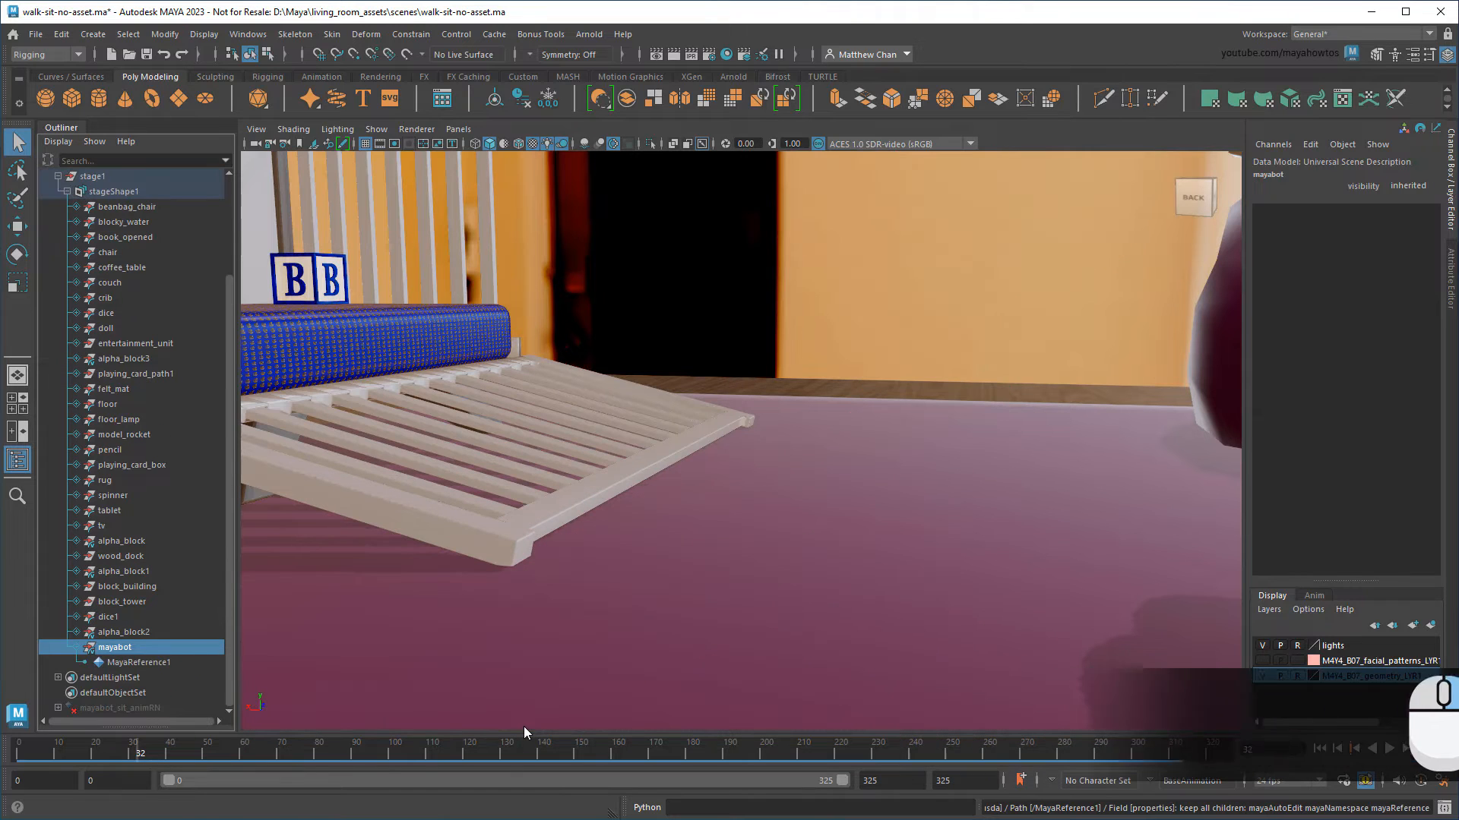
left_click(140, 662)
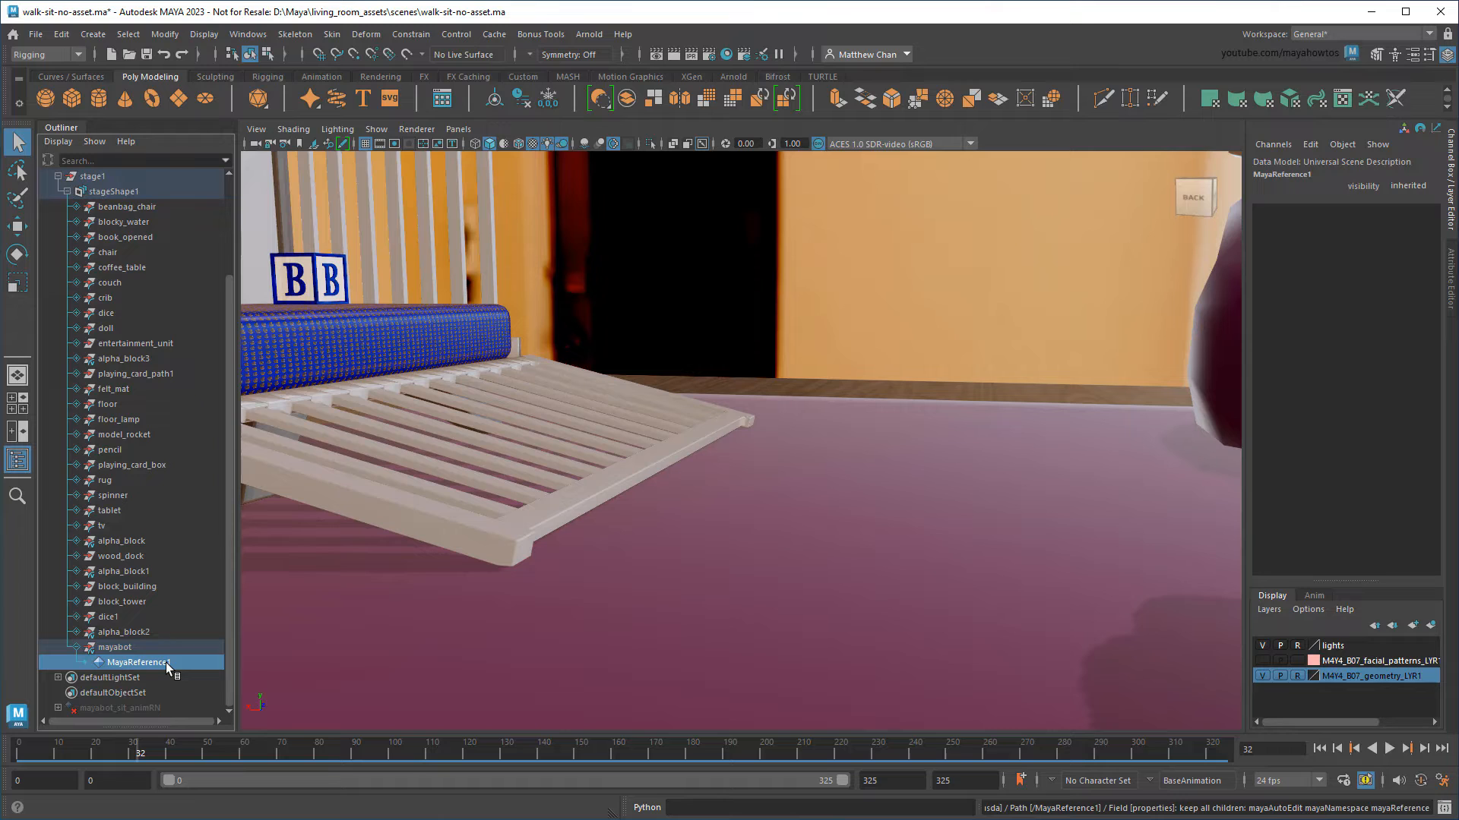
right_click(140, 661)
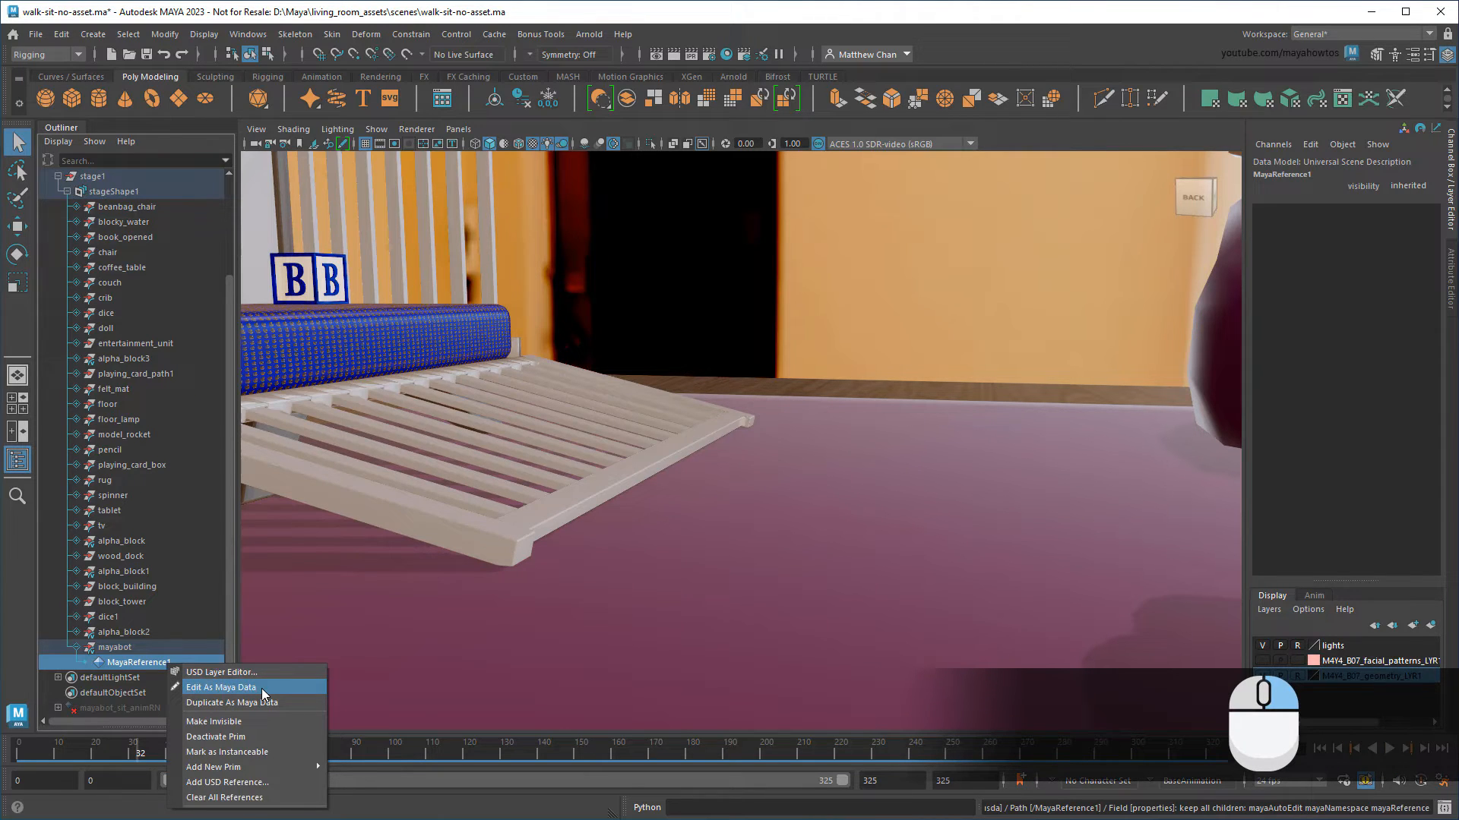
- Edit MayaReference1 as Maya data and add an AnimLayer keying the right ankle effector
left_click(220, 687)
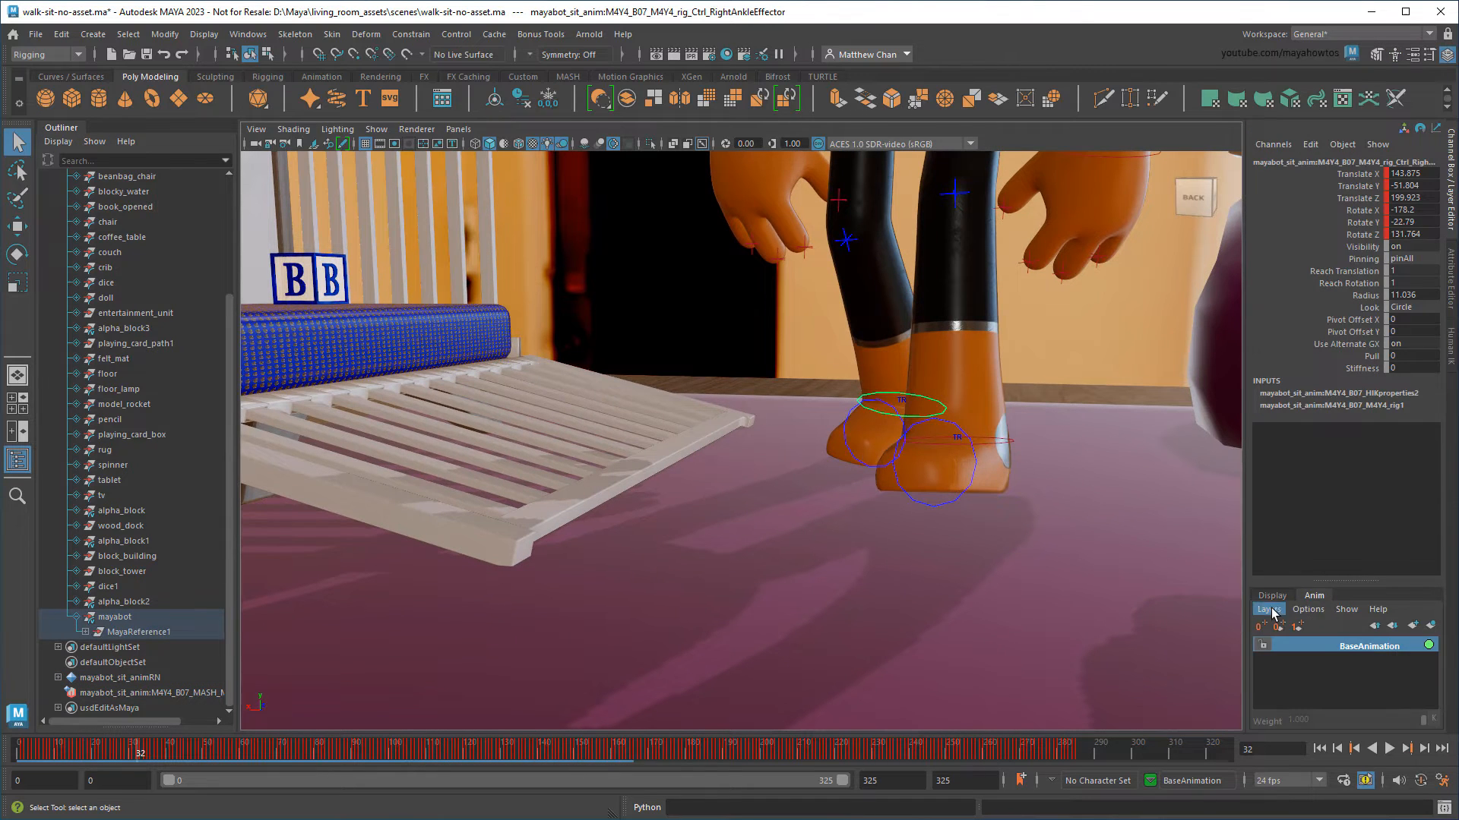
left_click(1278, 624)
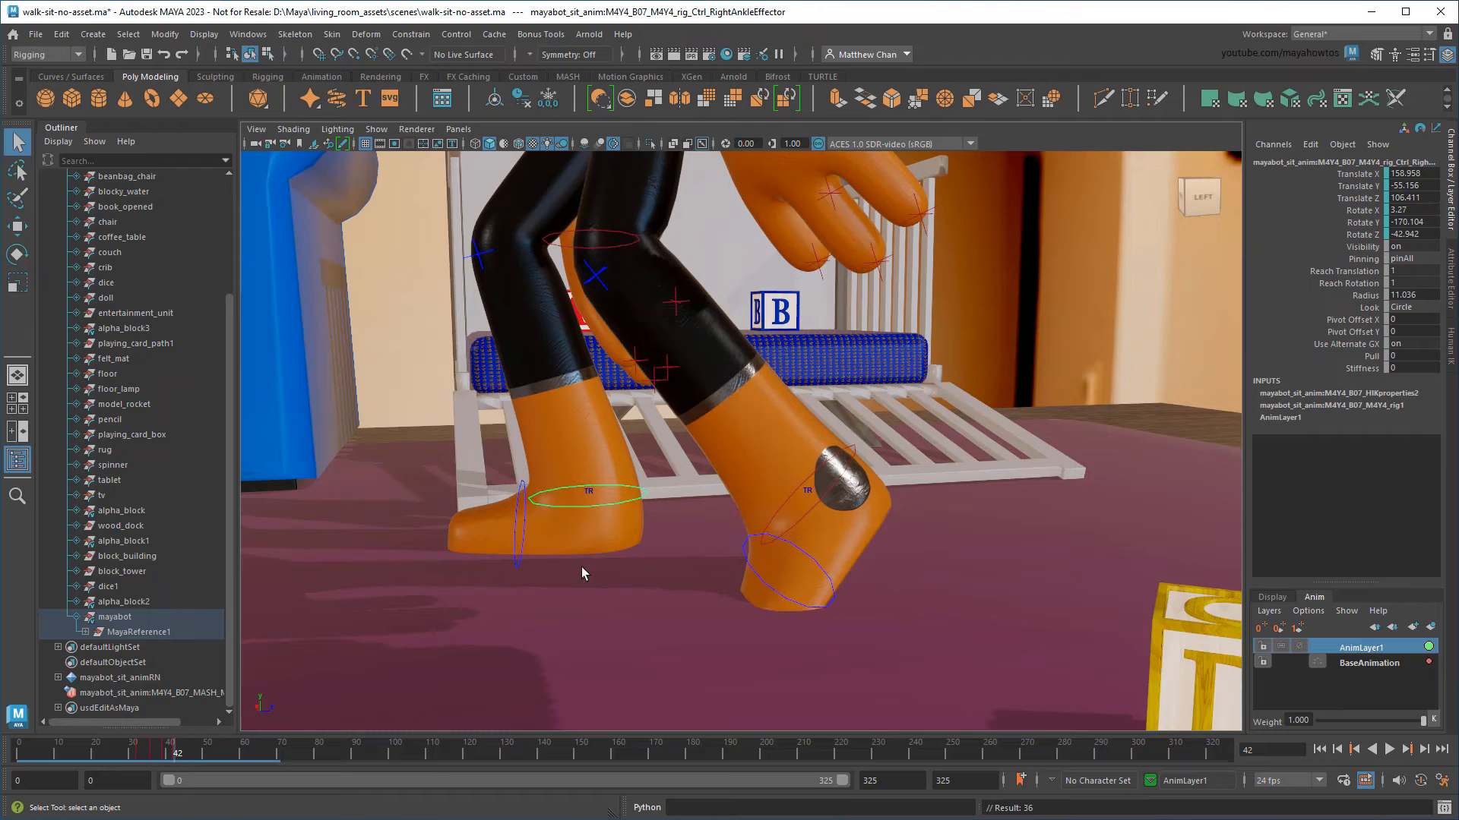
- Re-cache the fixed MayaBot to USD, replacing mayabot_sit_cache.usd so it returns as Cache1
right_click(138, 632)
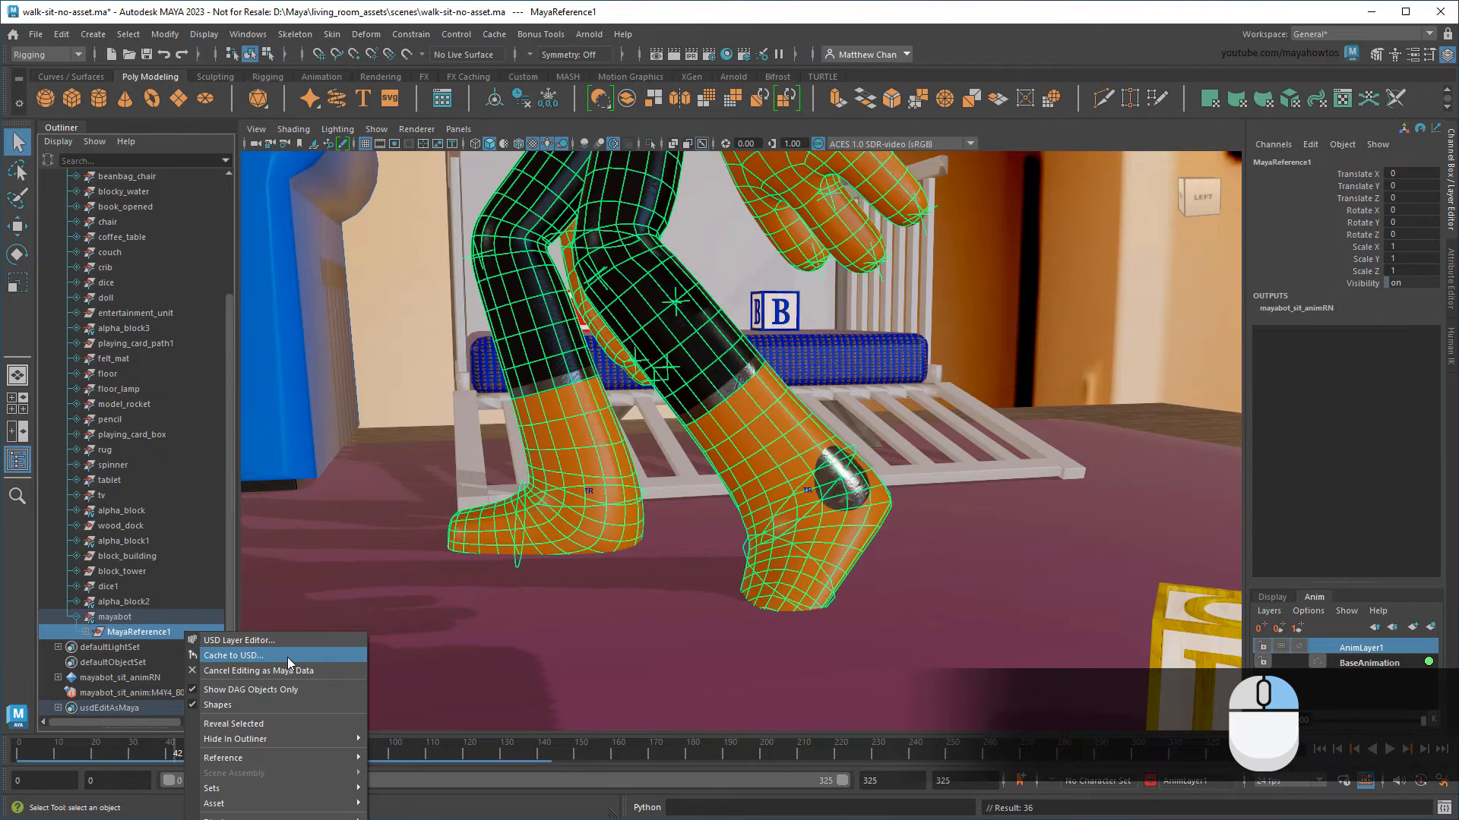
left_click(234, 655)
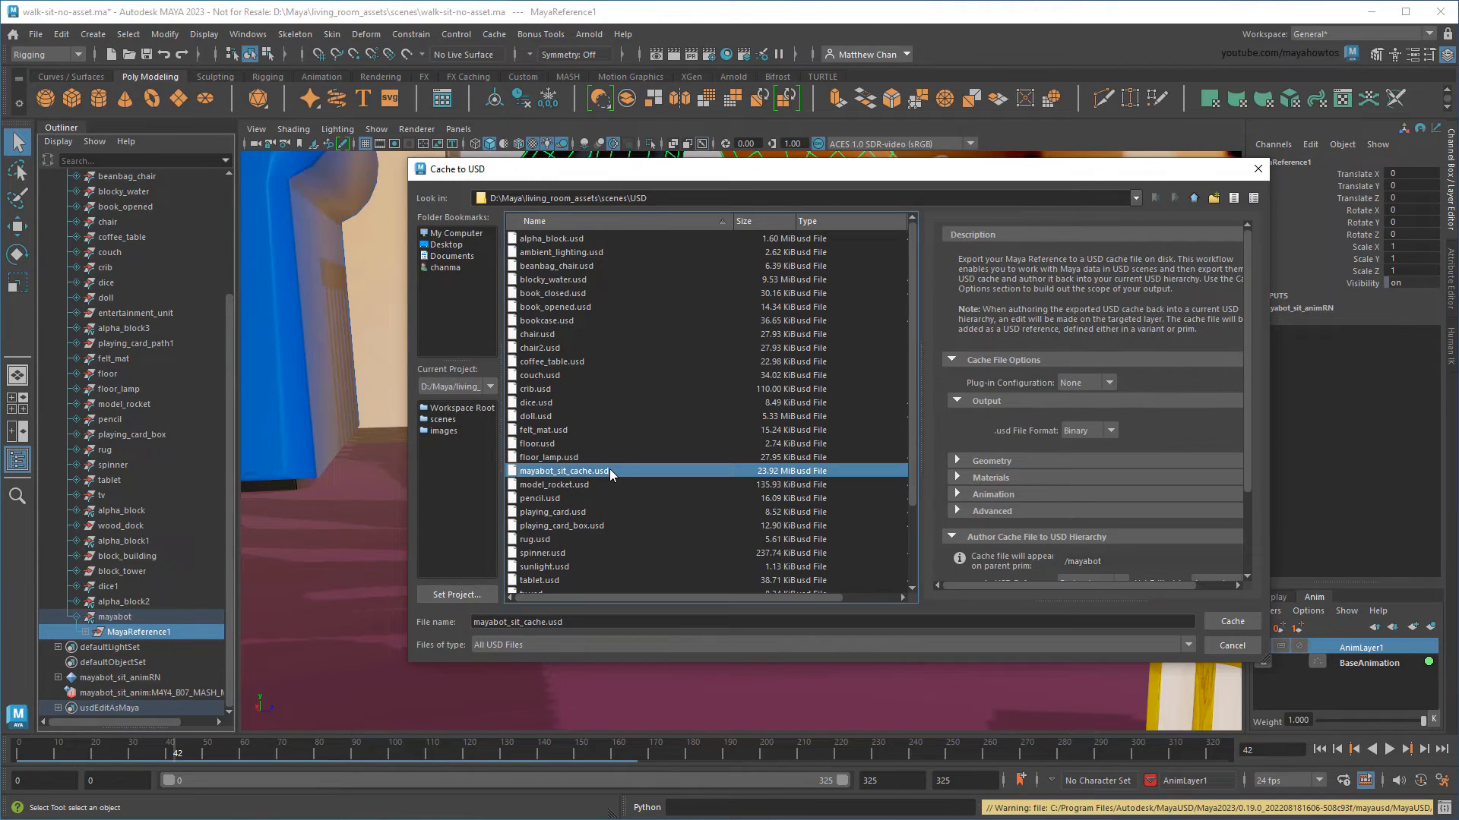
left_click(1232, 619)
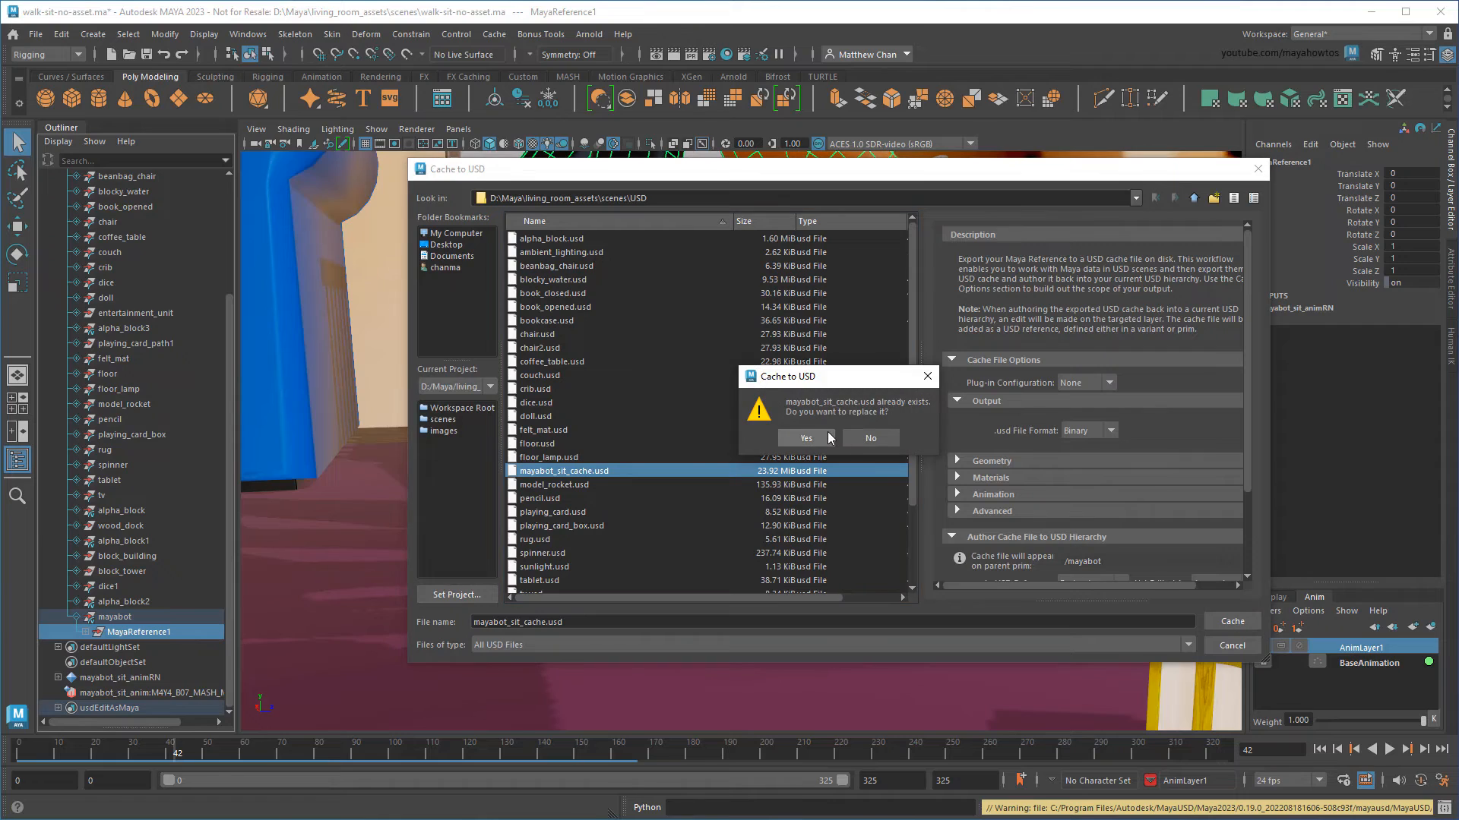
left_click(804, 437)
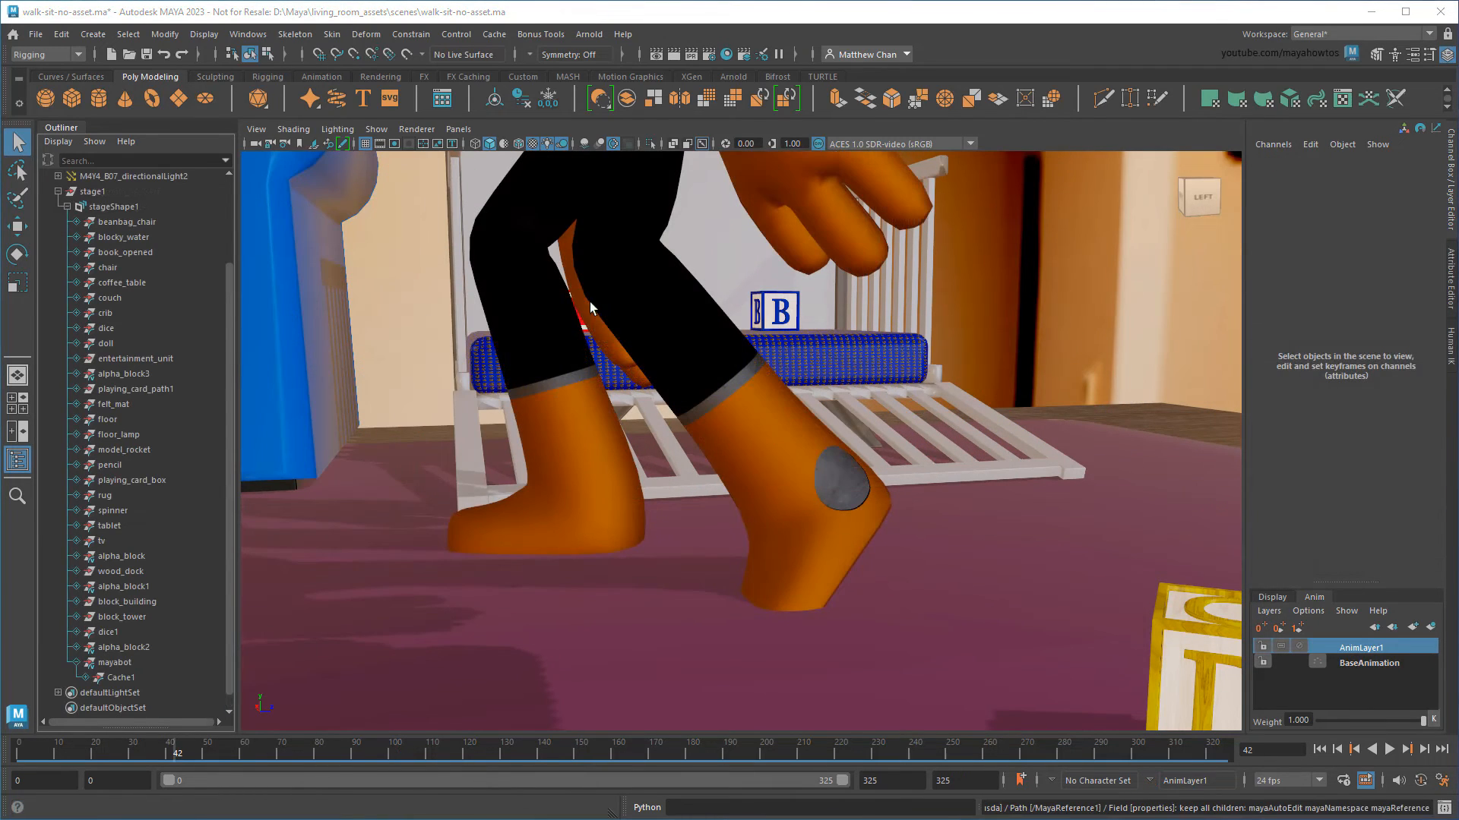
left_click(458, 128)
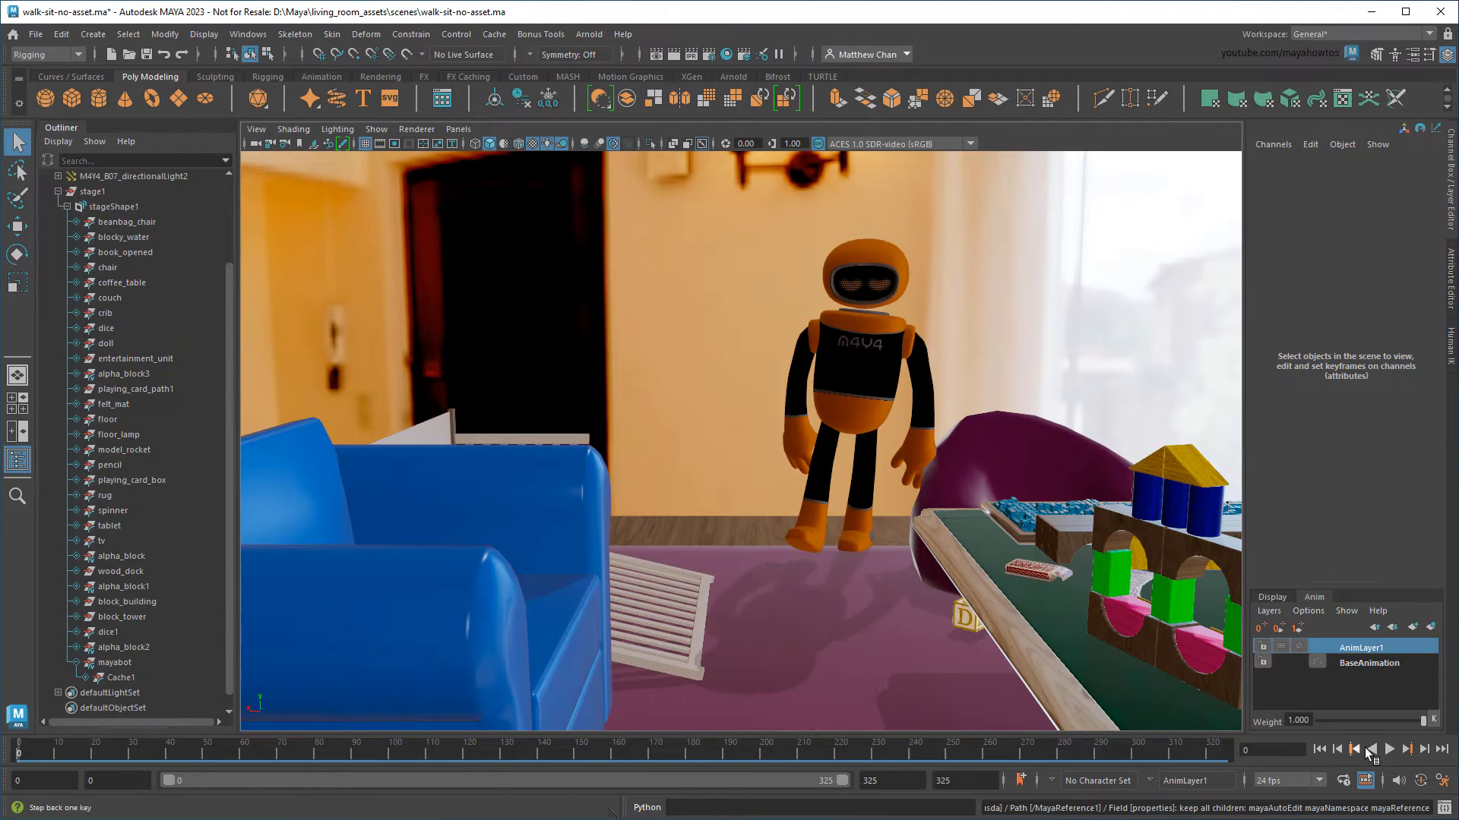
left_click(1387, 749)
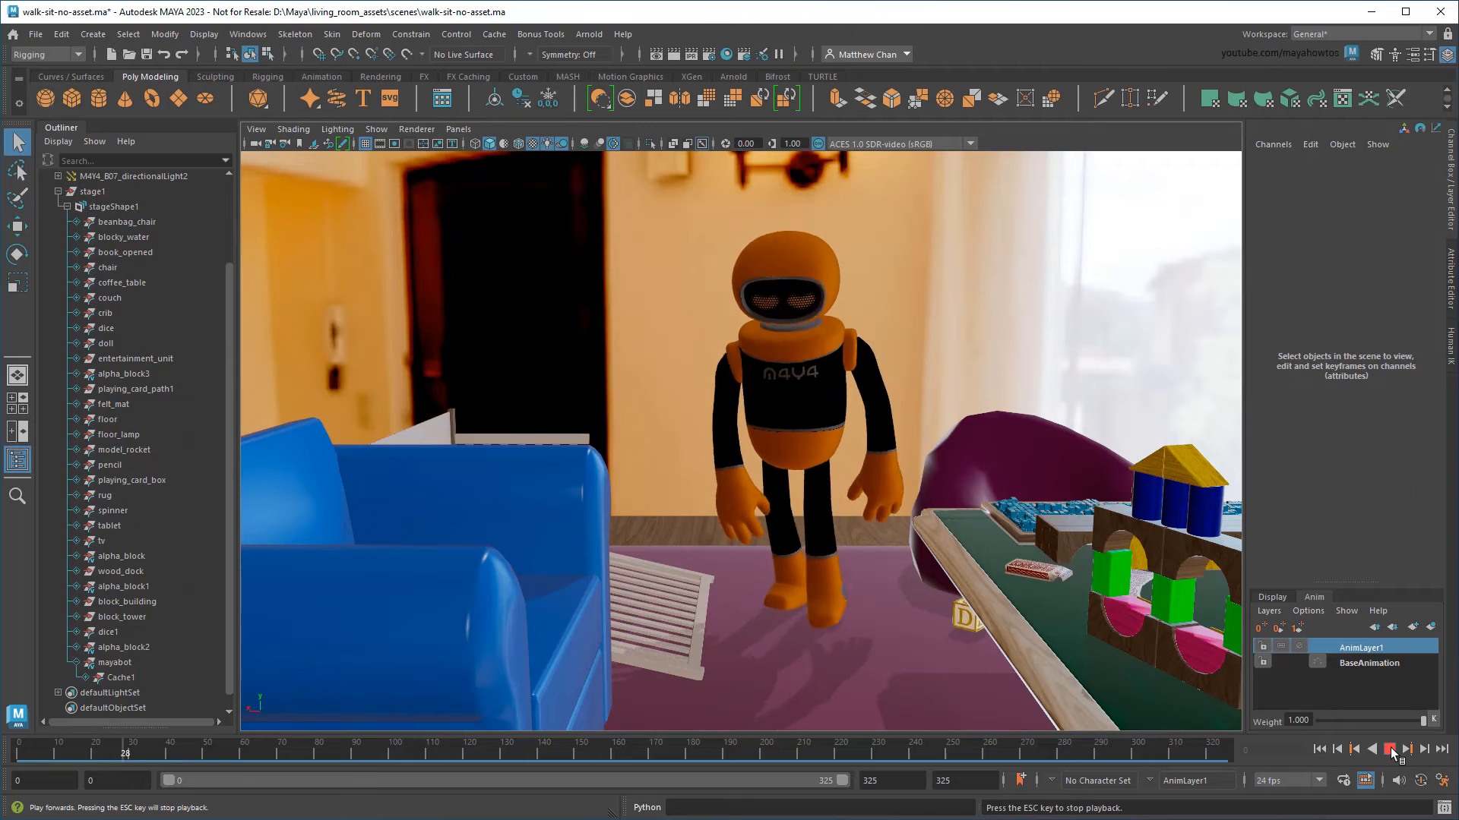
left_click(1390, 749)
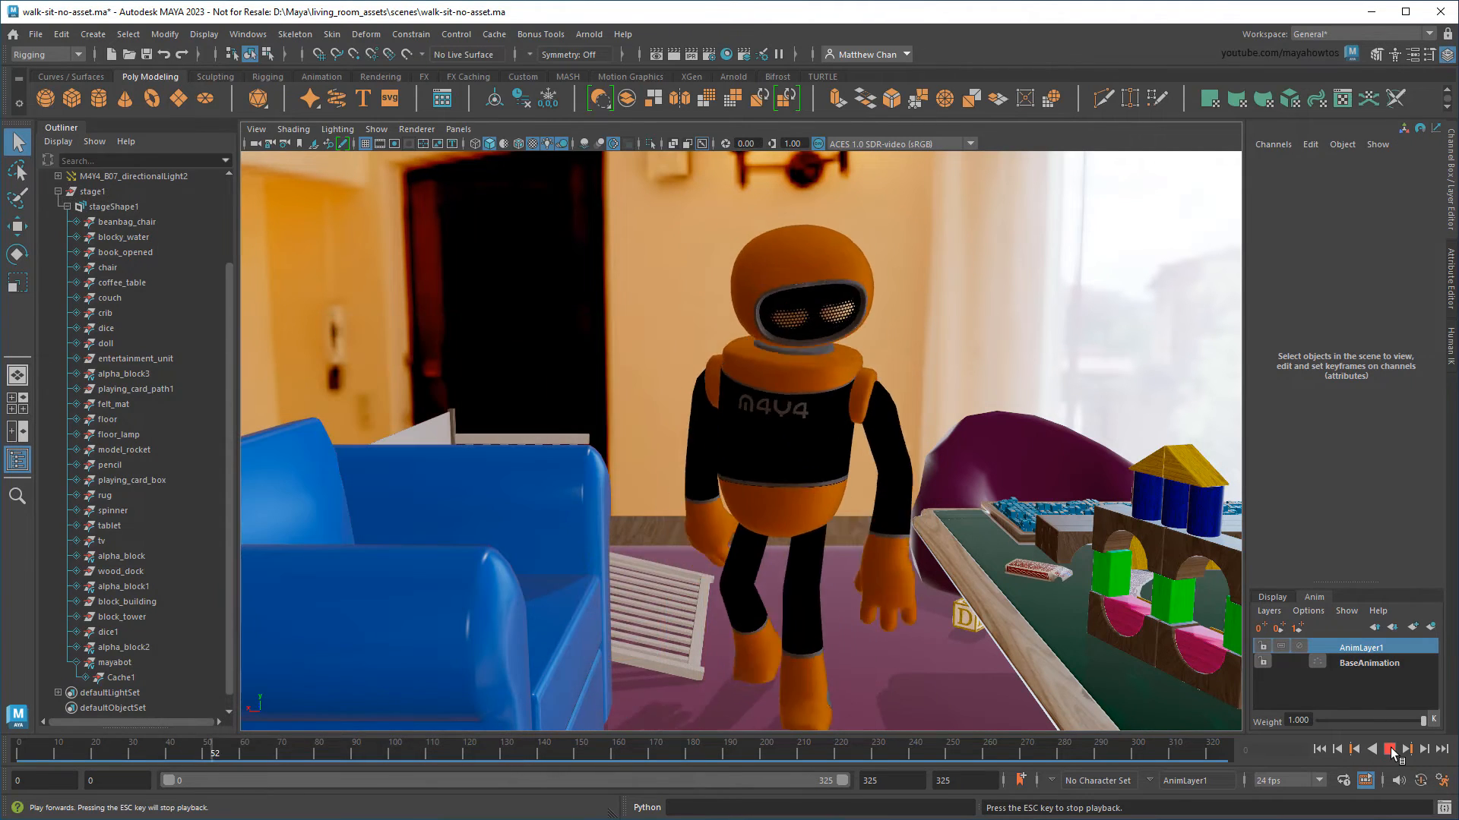
left_click(1392, 749)
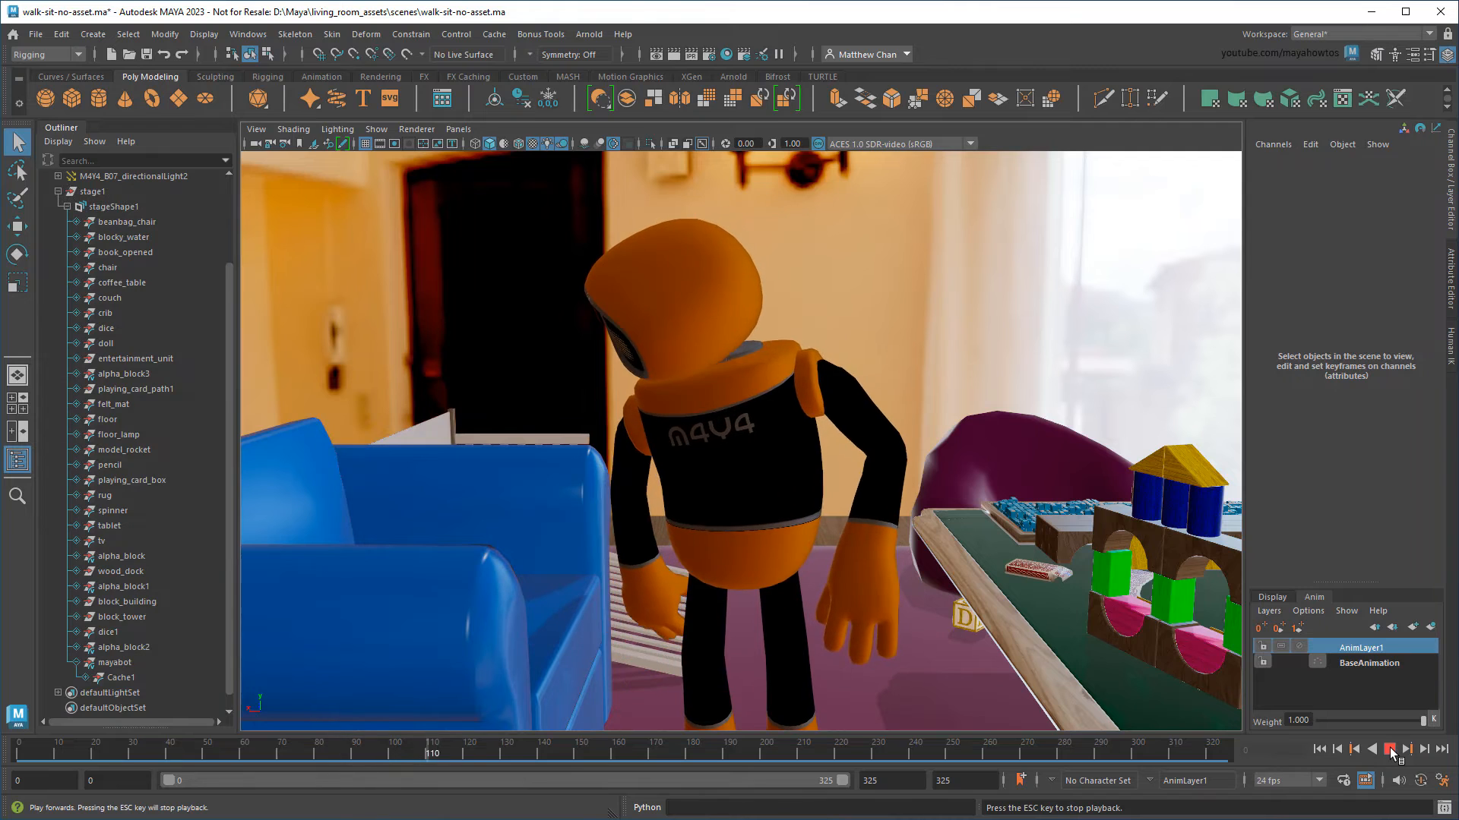
left_click(1388, 749)
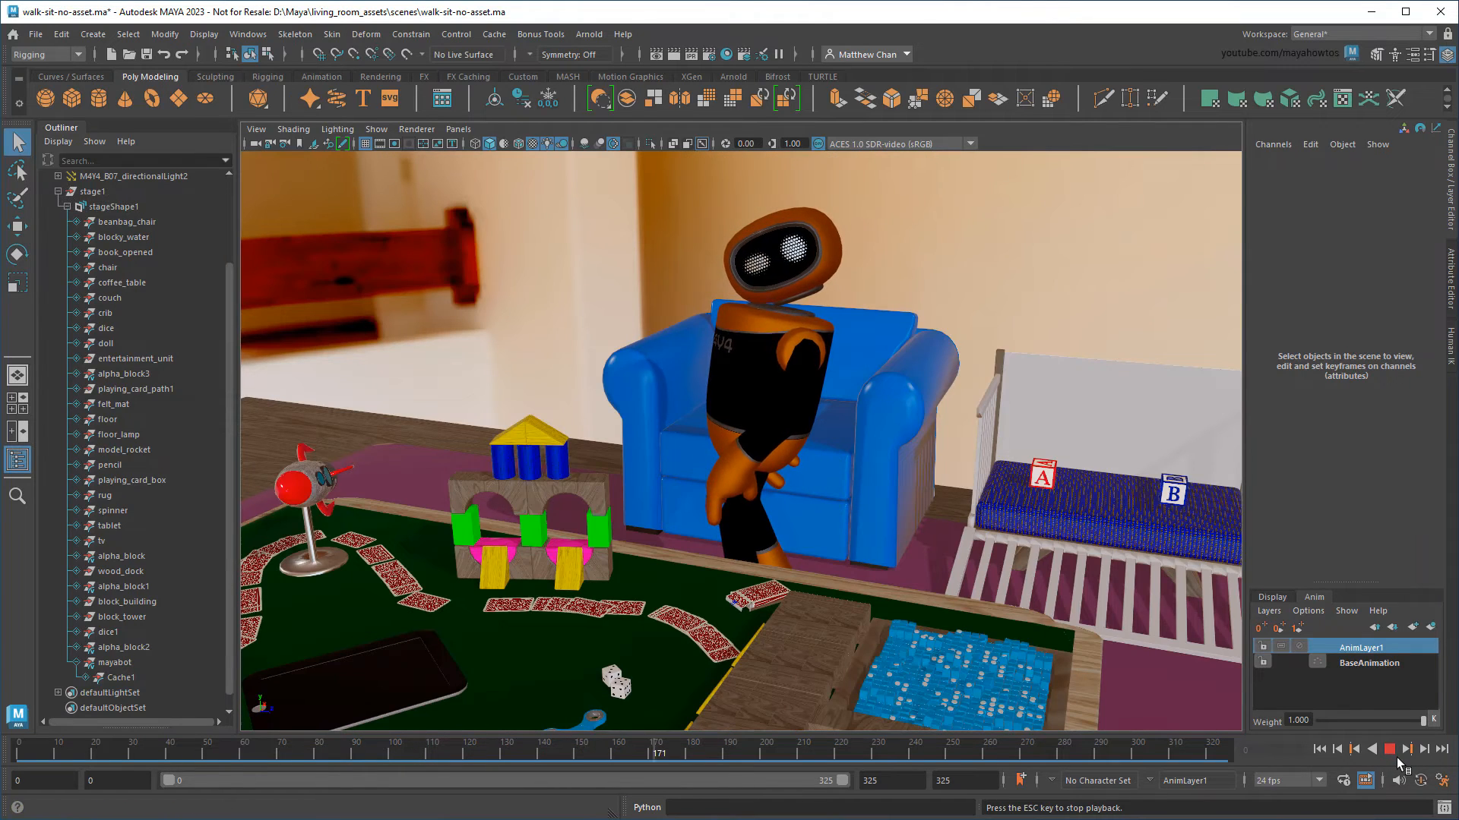